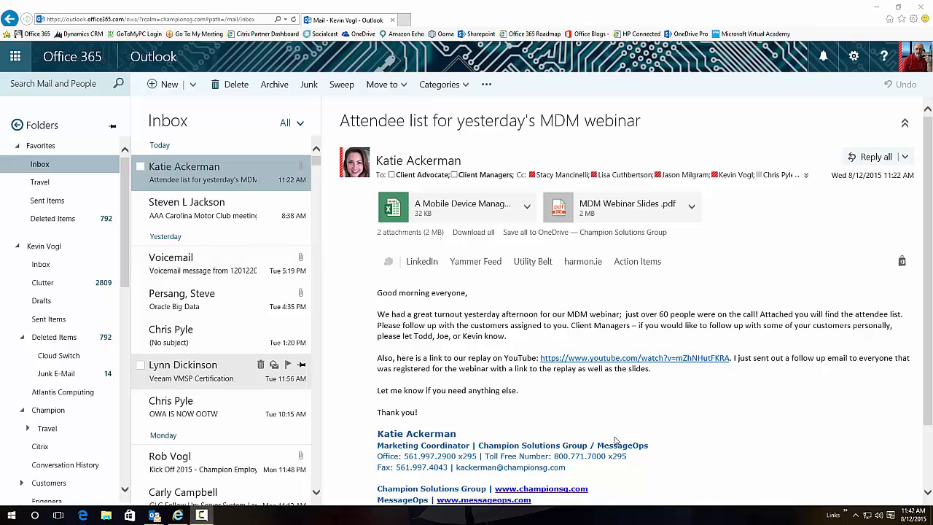
mouse_move(502, 365)
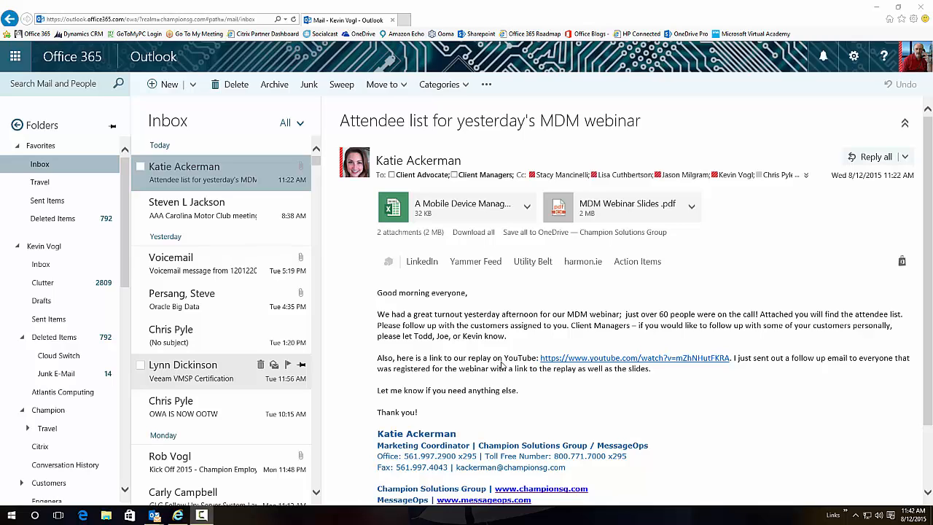
mouse_move(179, 166)
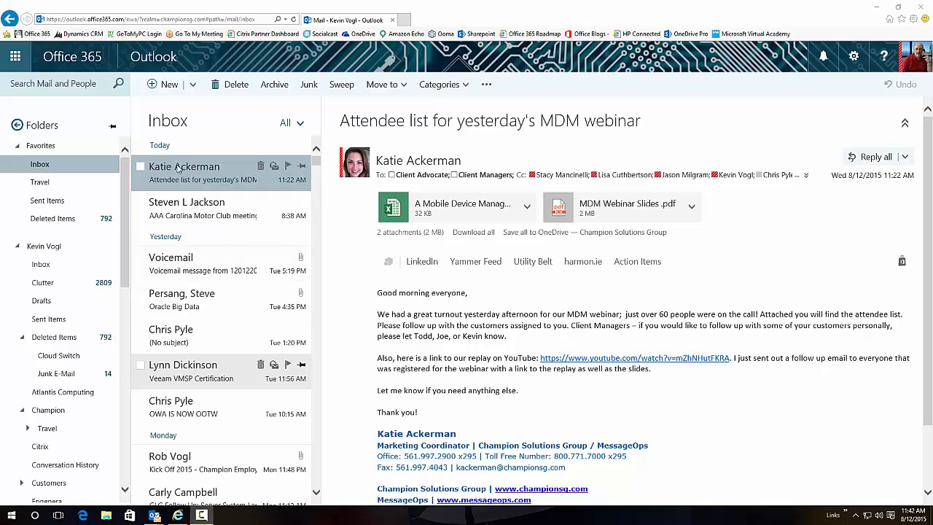
mouse_move(206, 214)
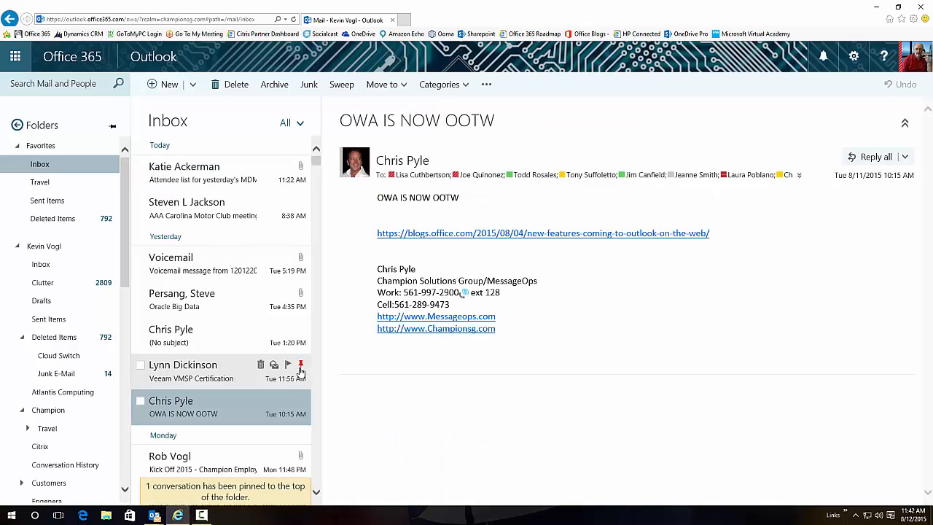
Pin then unpin the Veeam VMSP Certification email, then show Sweep options for the no-subject email
click(300, 364)
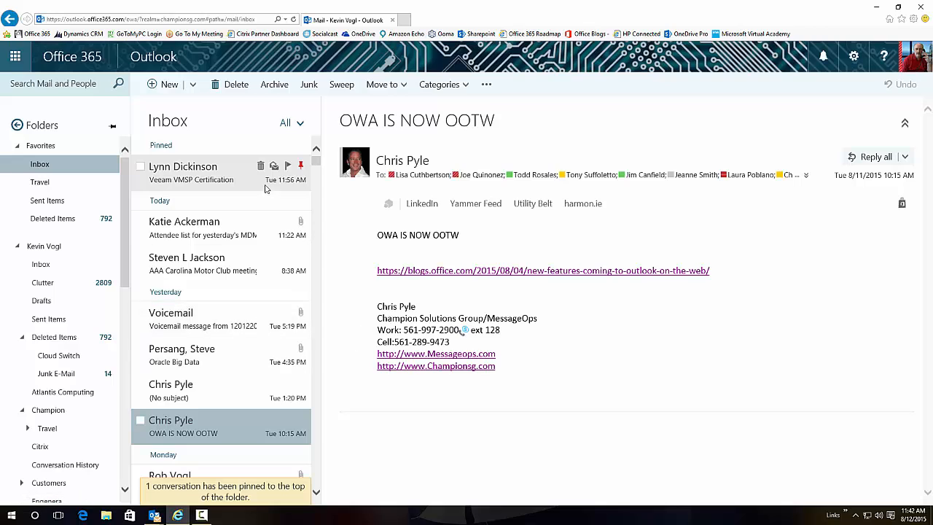
mouse_move(251, 222)
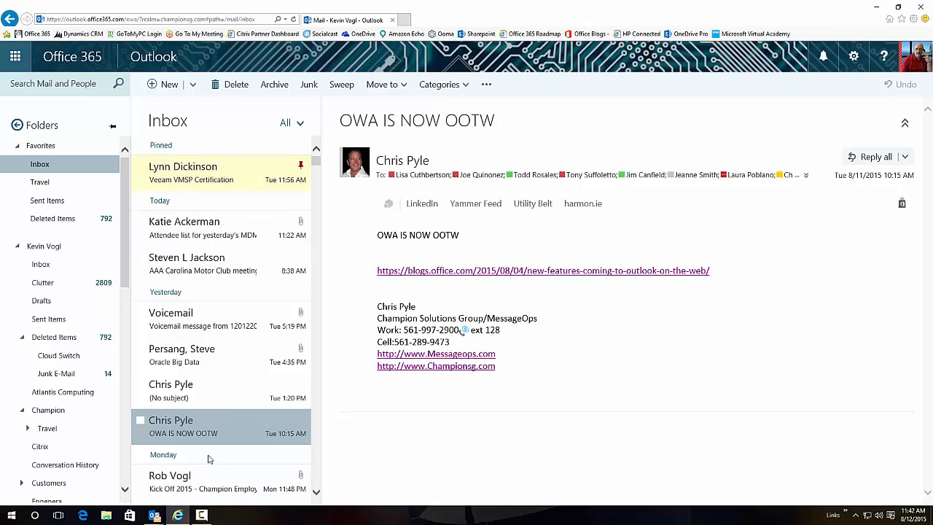
mouse_move(171, 390)
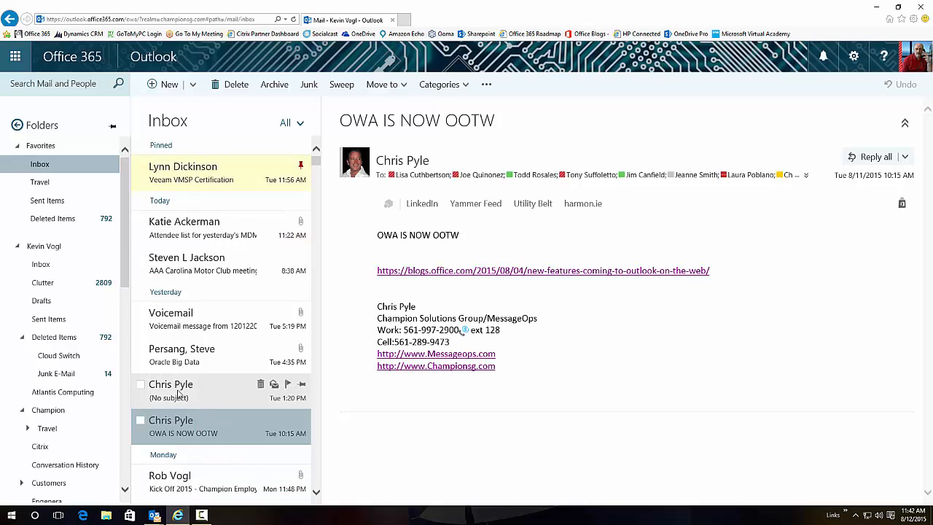
click(171, 390)
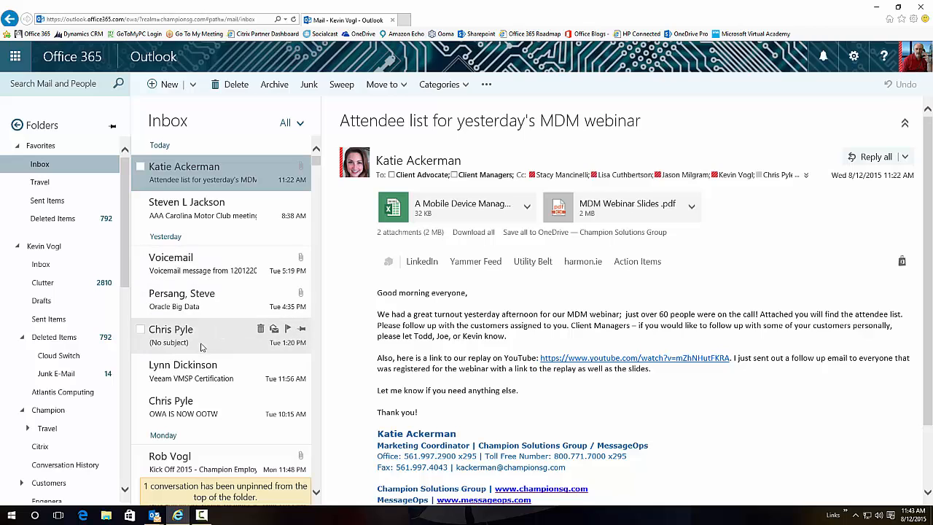
click(170, 335)
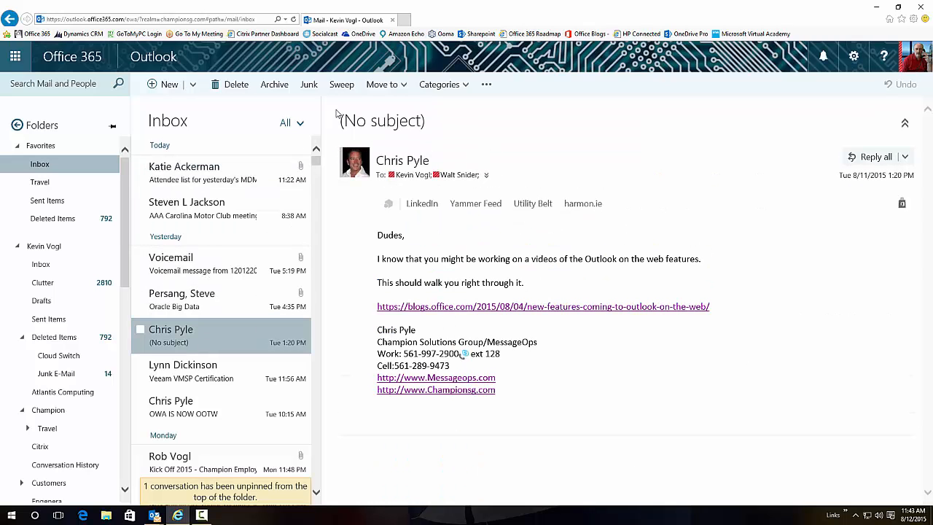
click(341, 84)
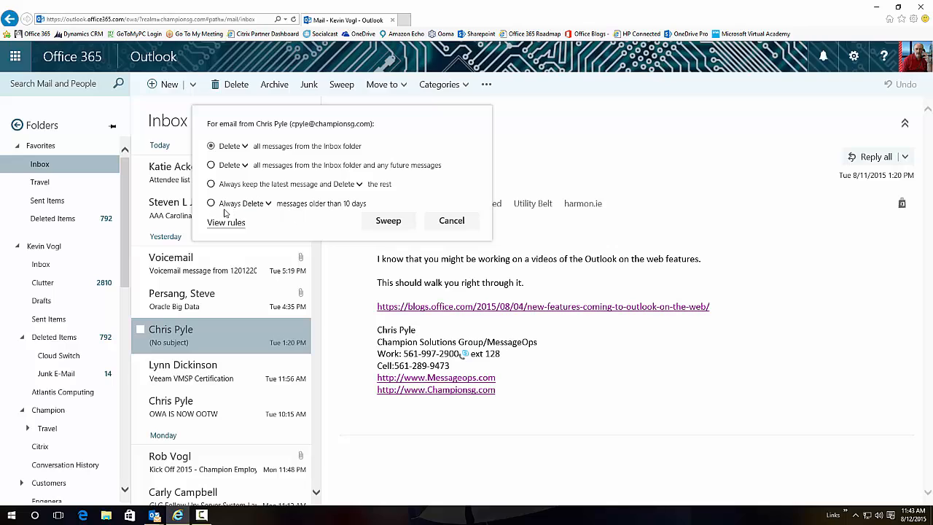
mouse_move(356, 211)
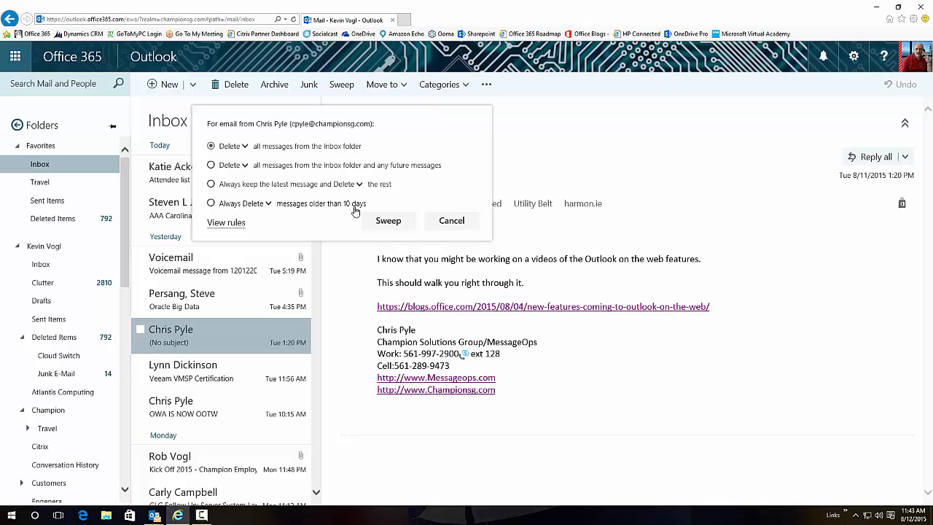
mouse_move(291, 223)
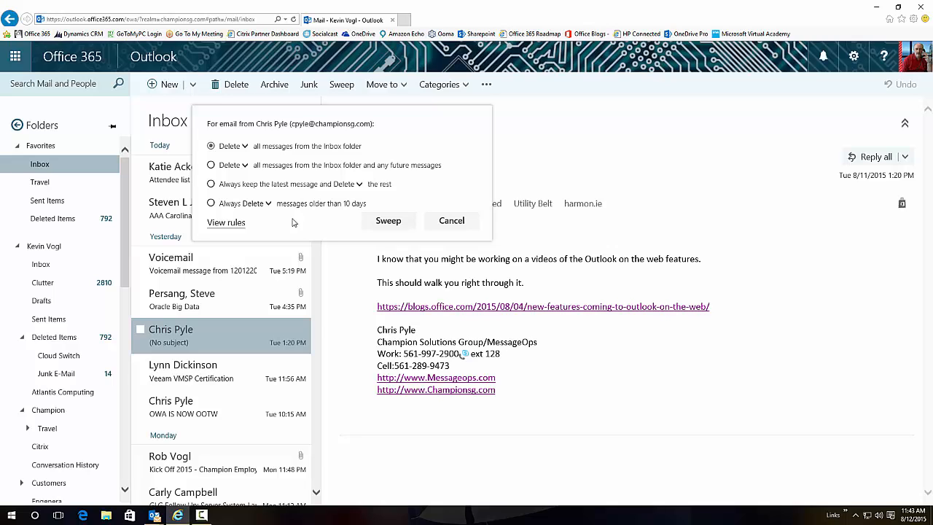
mouse_move(307, 192)
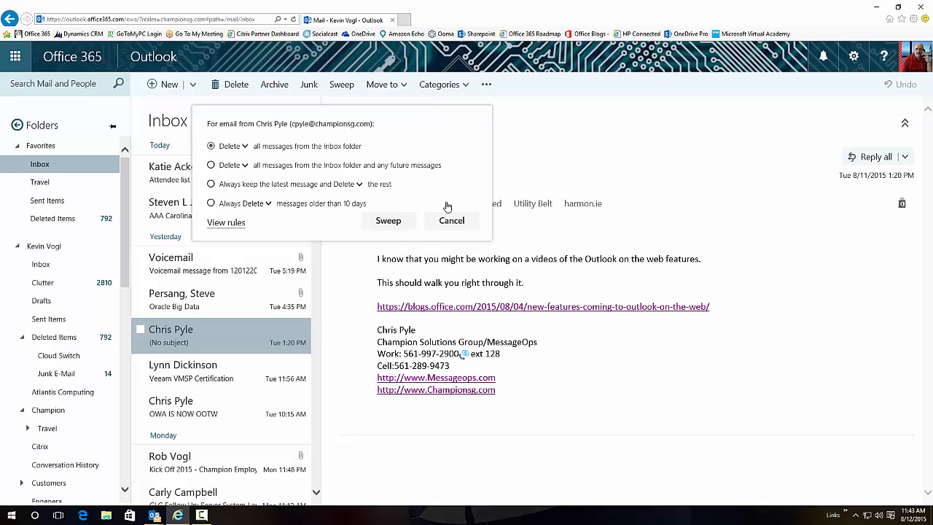
mouse_move(337, 198)
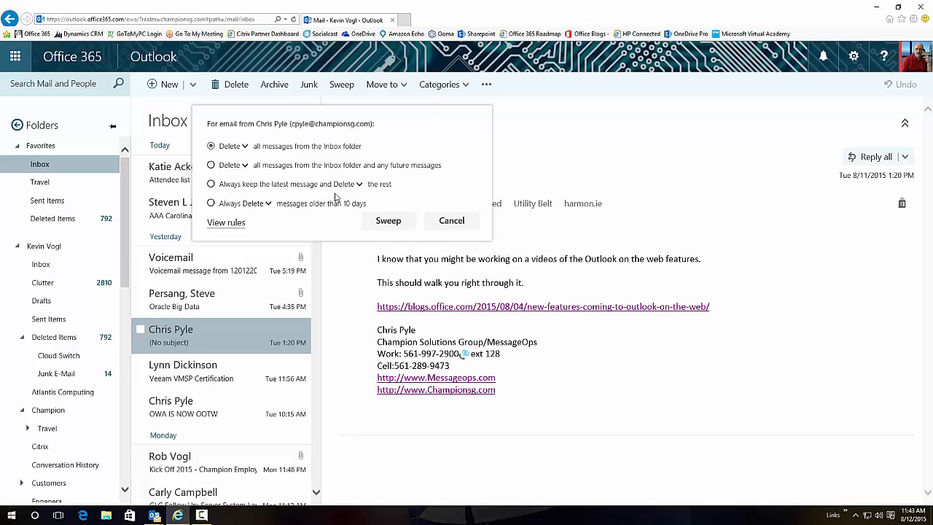
mouse_move(233, 178)
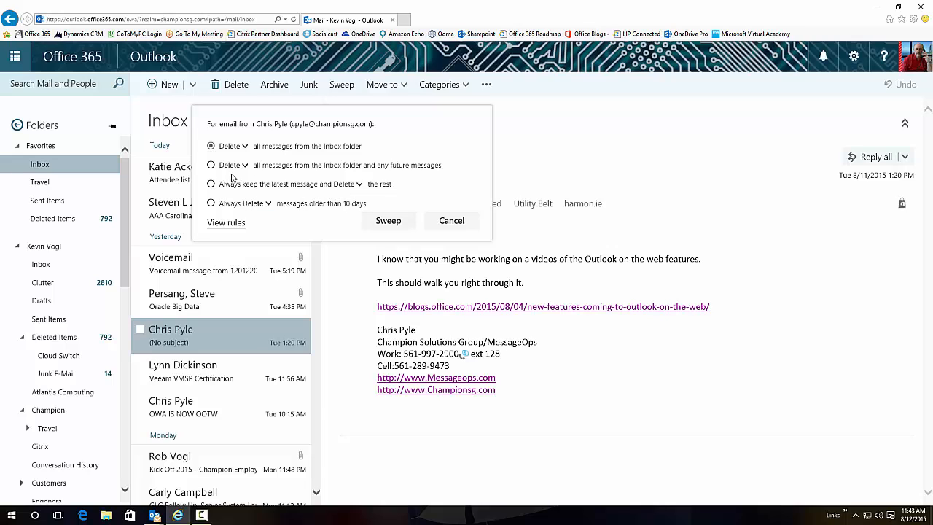
mouse_move(357, 175)
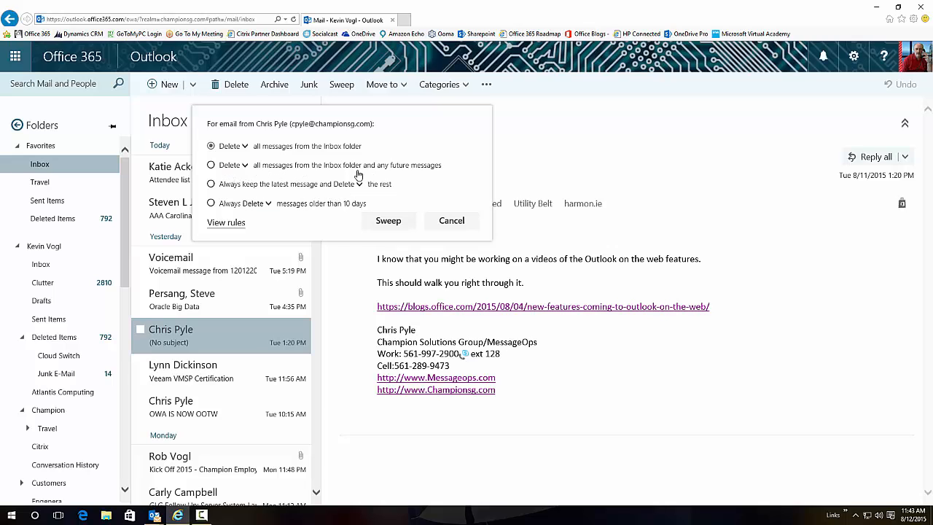
mouse_move(327, 172)
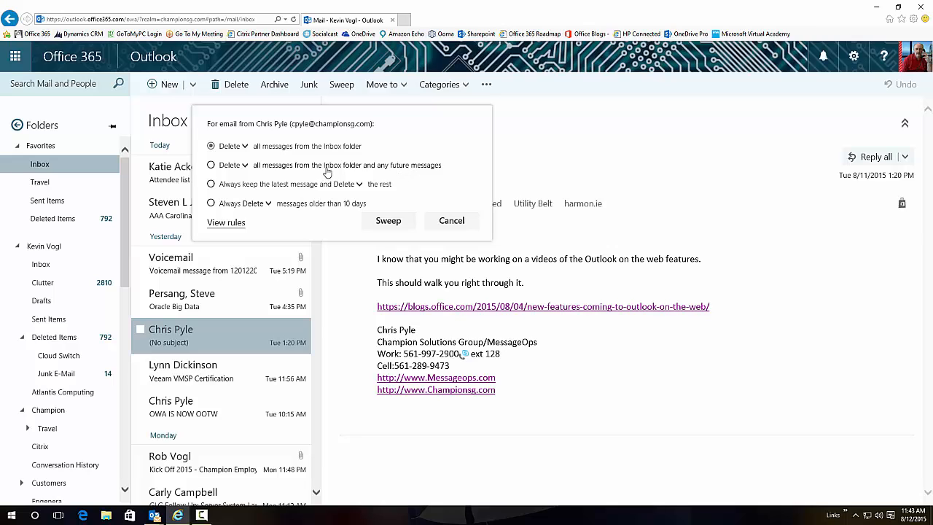
mouse_move(307, 173)
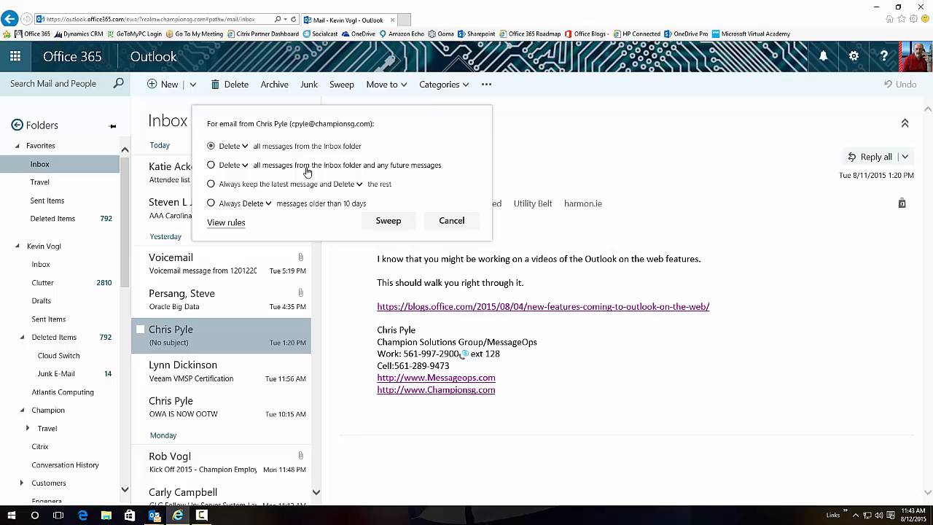
mouse_move(281, 175)
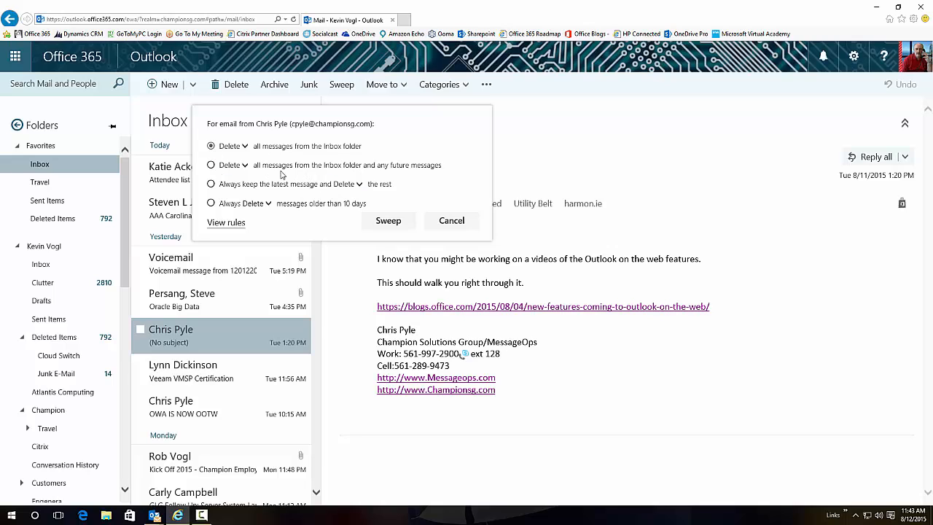
mouse_move(241, 173)
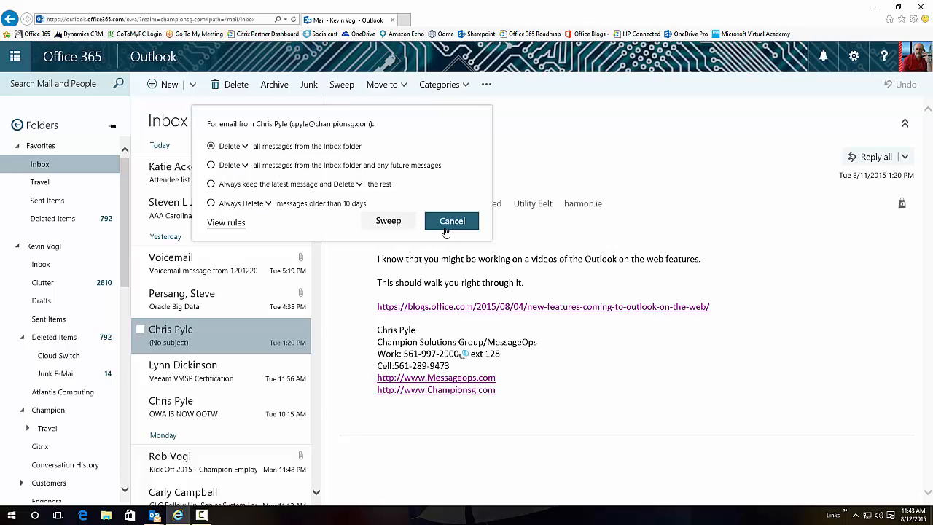
Dismiss the sweep options without sweeping, archive the voicemail message, and scroll the inbox
click(451, 221)
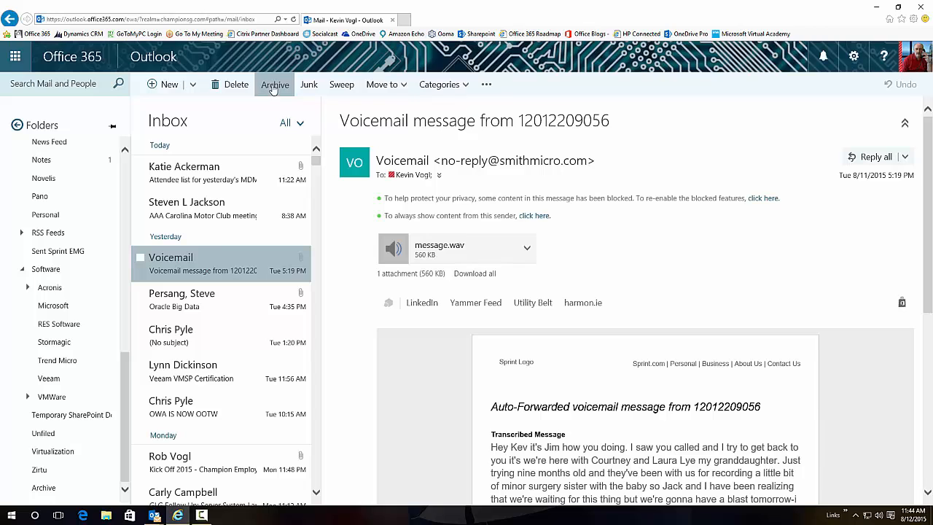
click(274, 84)
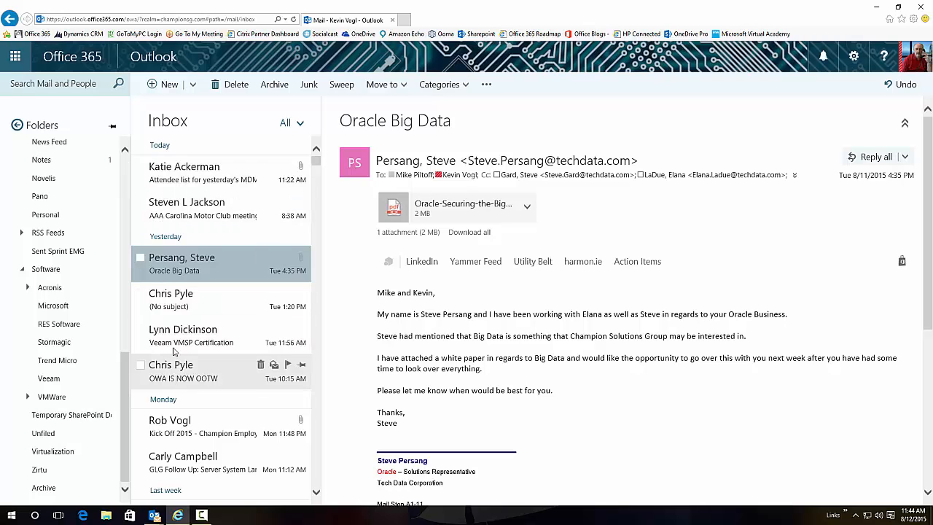
scroll(down, 3)
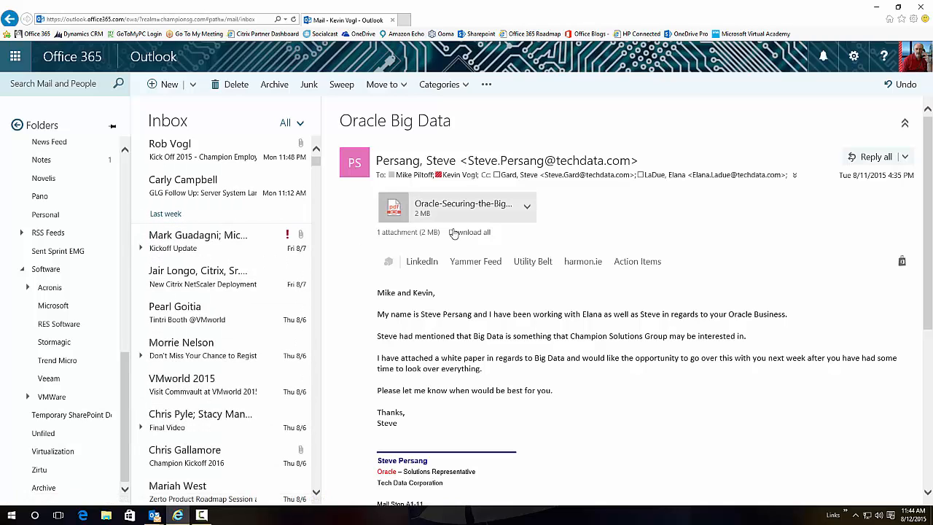
mouse_move(443, 357)
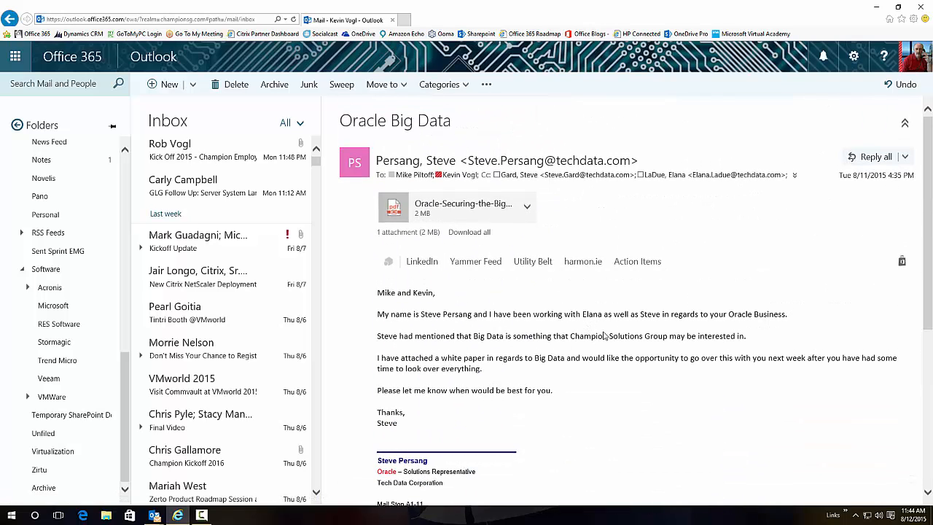
mouse_move(623, 333)
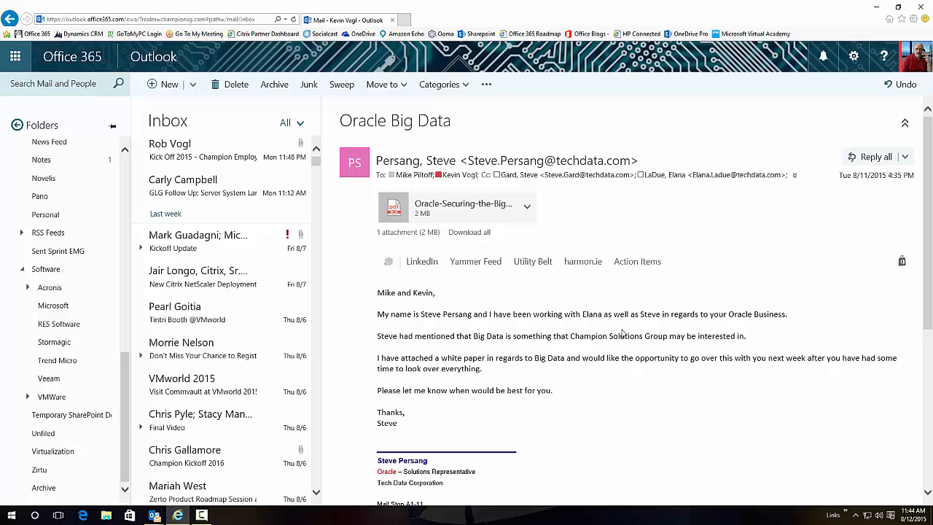
mouse_move(905, 84)
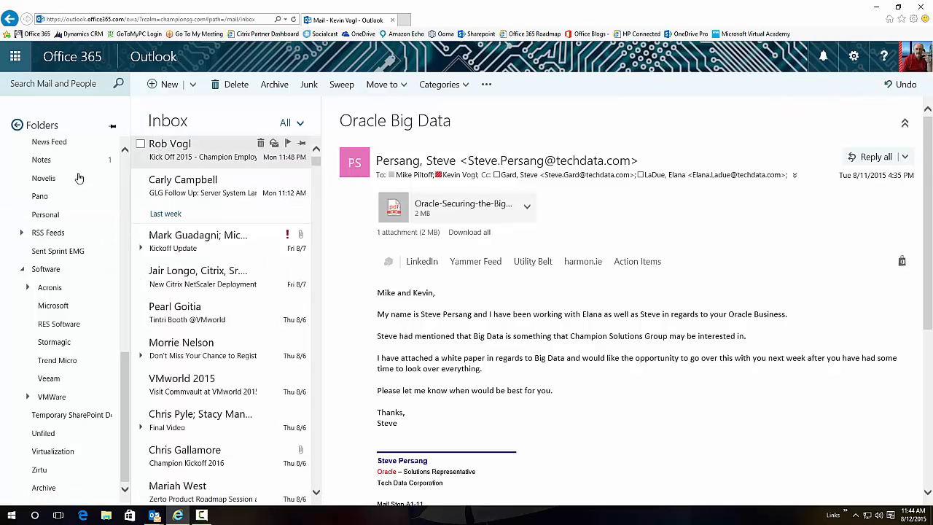
mouse_move(255, 224)
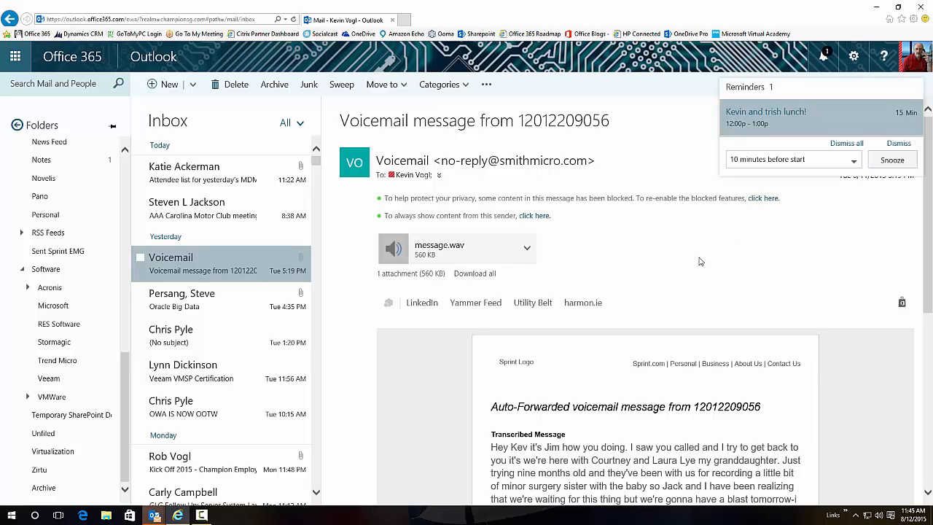
Switch from mail to the calendar showing the August 9–15, 2015 work week
click(14, 56)
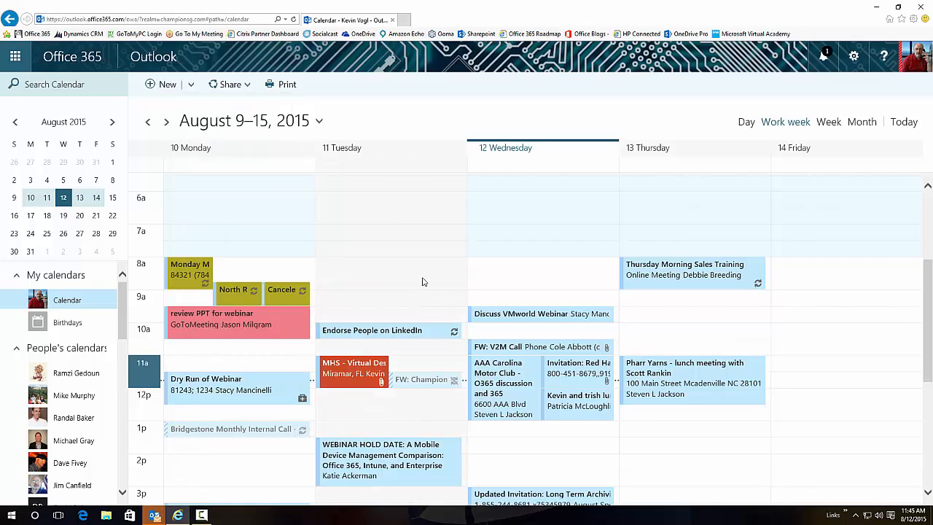
mouse_move(408, 284)
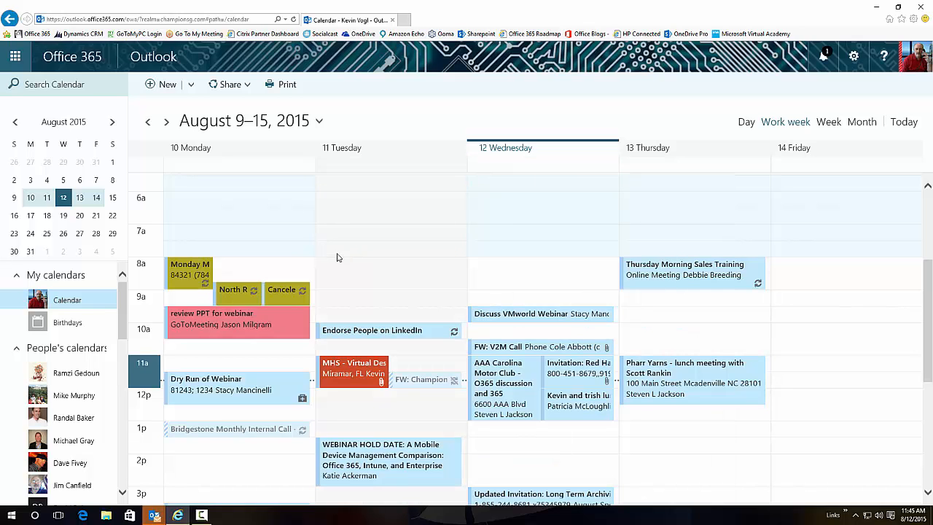
mouse_move(690, 270)
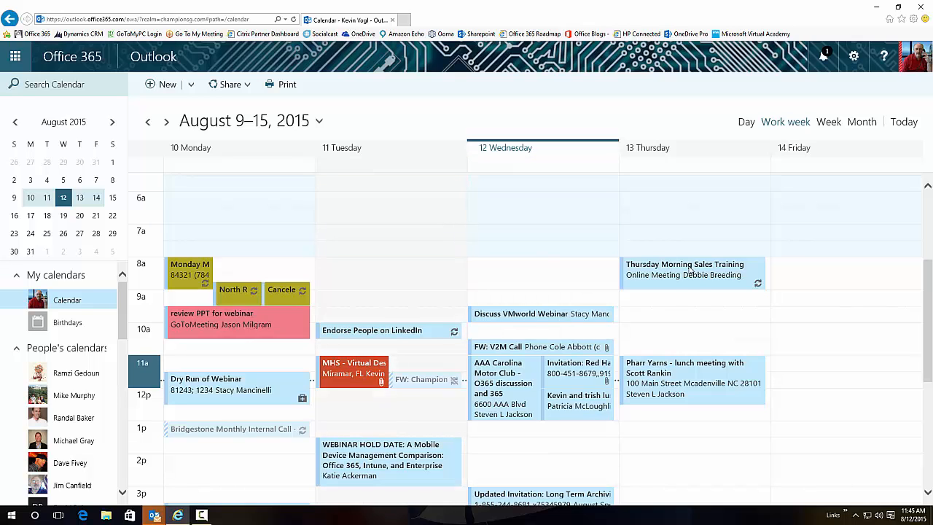
Create an event titled 'test' on Friday at 8 AM in the full details form
click(844, 265)
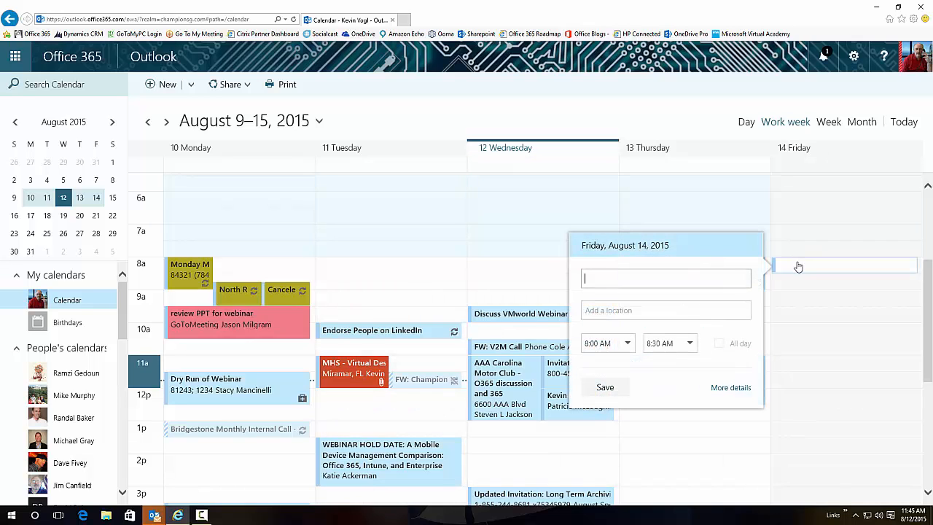
mouse_move(745, 291)
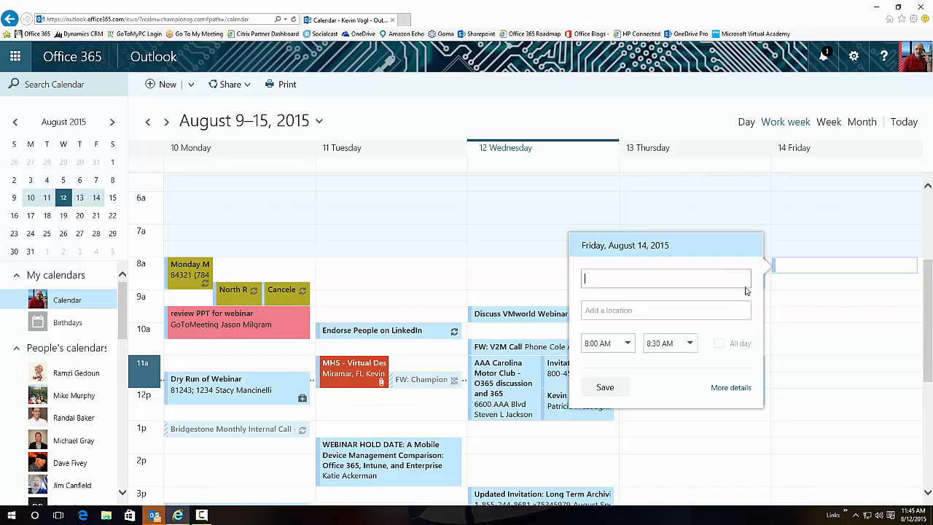
text(test)
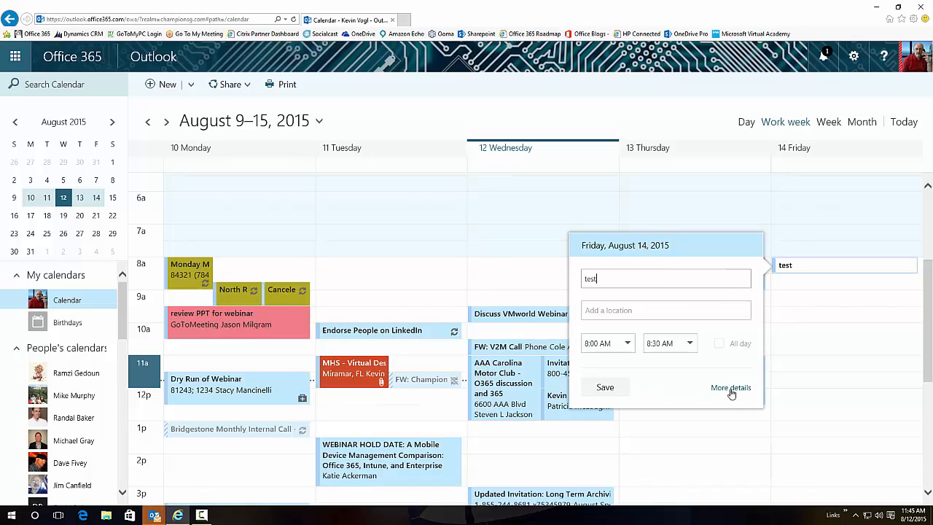
click(730, 387)
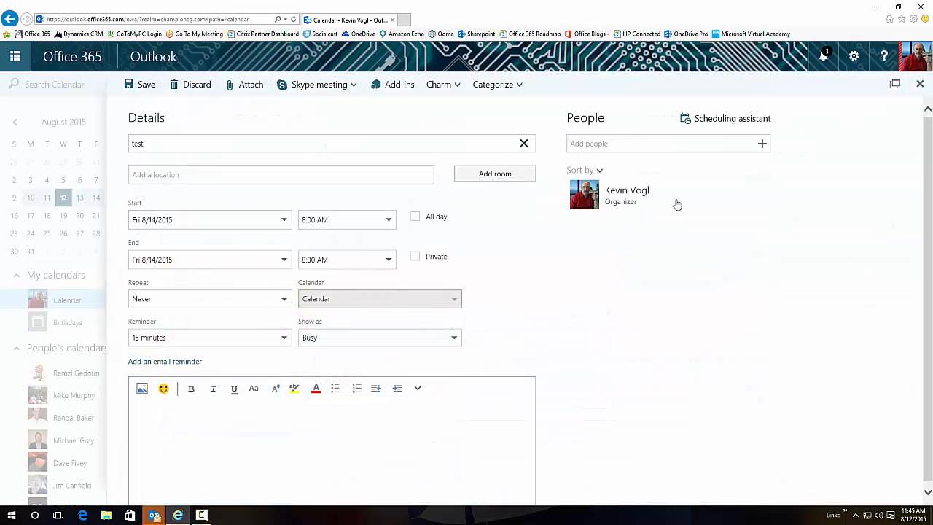
click(663, 143)
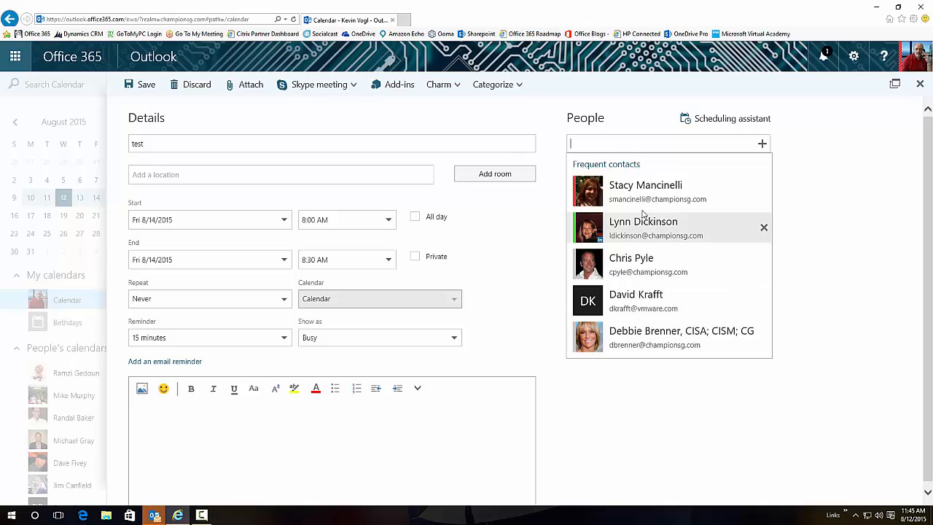
mouse_move(654, 162)
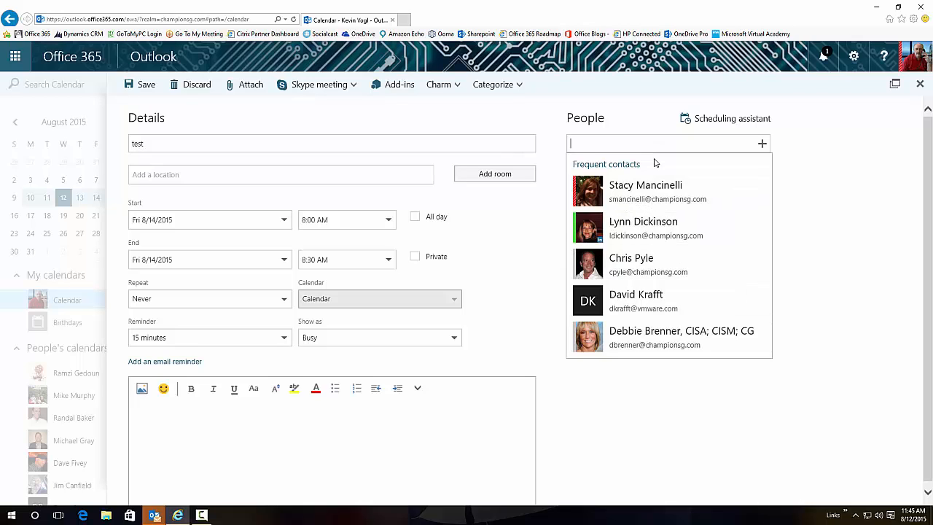
text(rob)
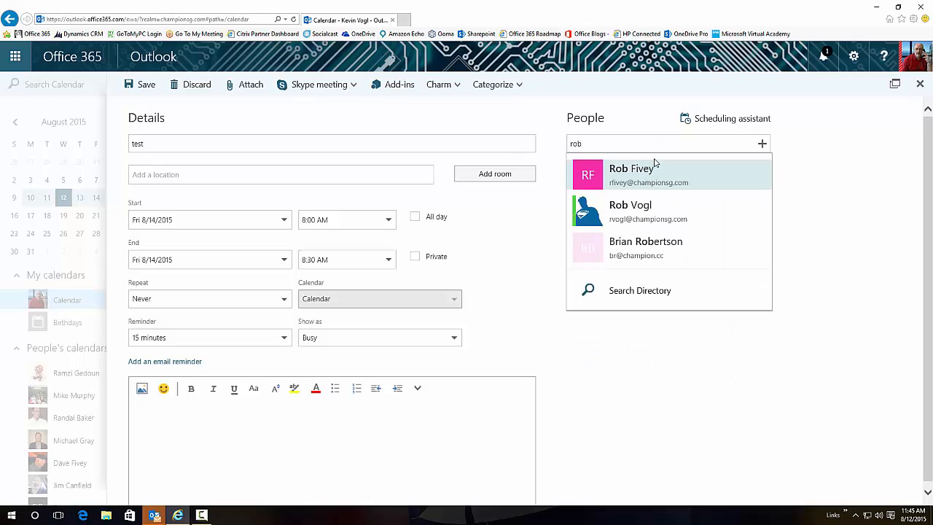
click(630, 211)
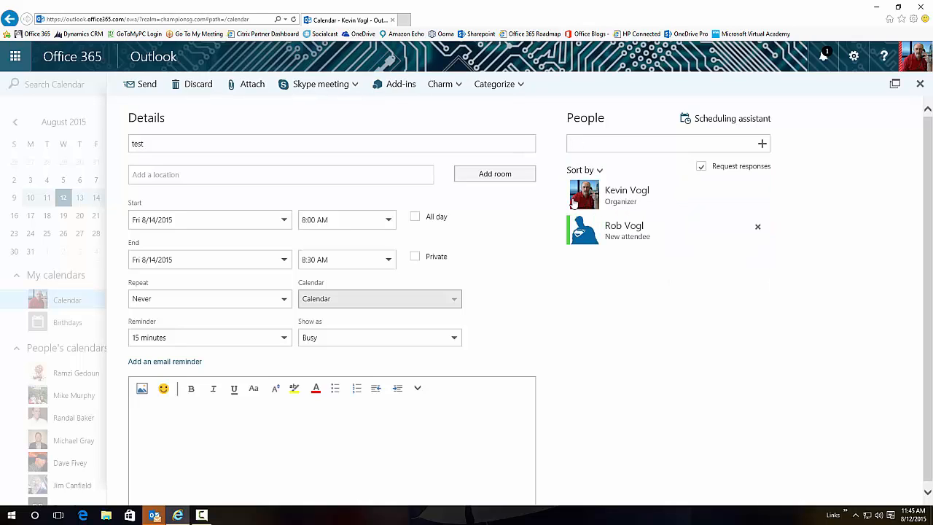
mouse_move(758, 233)
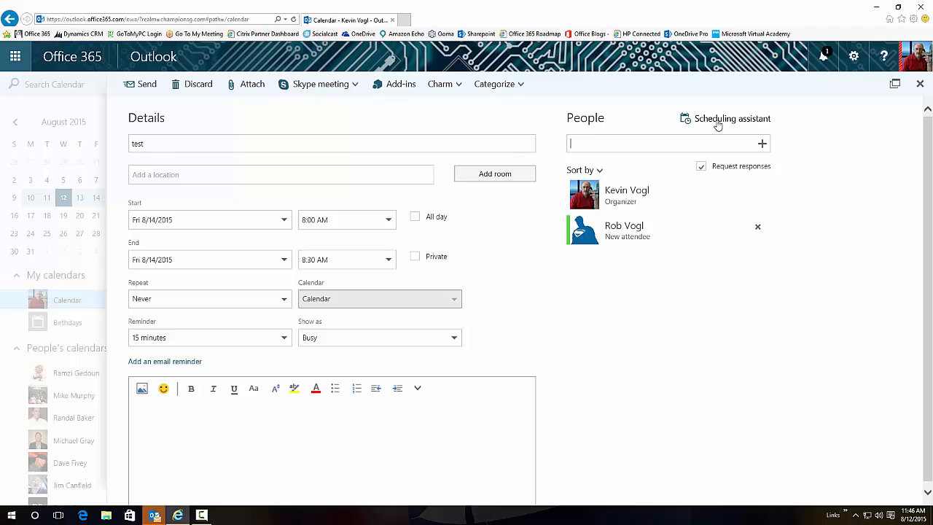
mouse_move(731, 118)
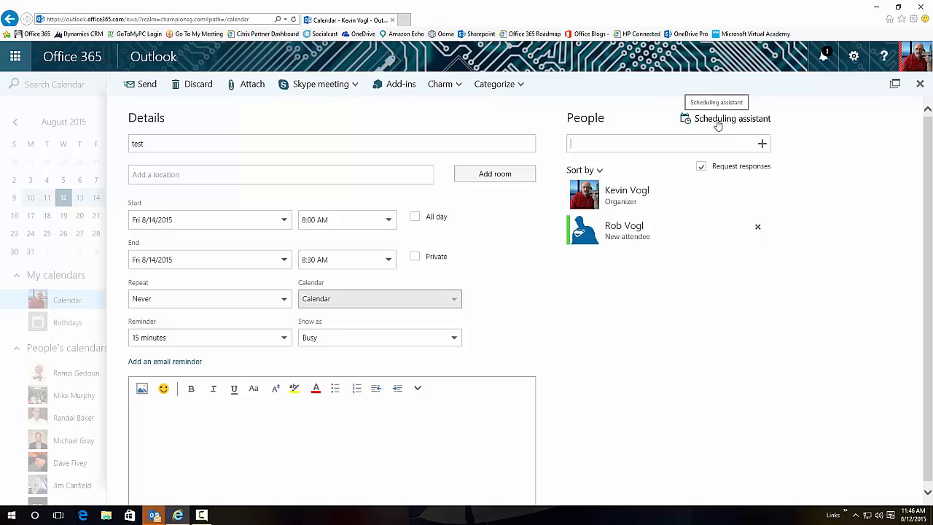
click(732, 118)
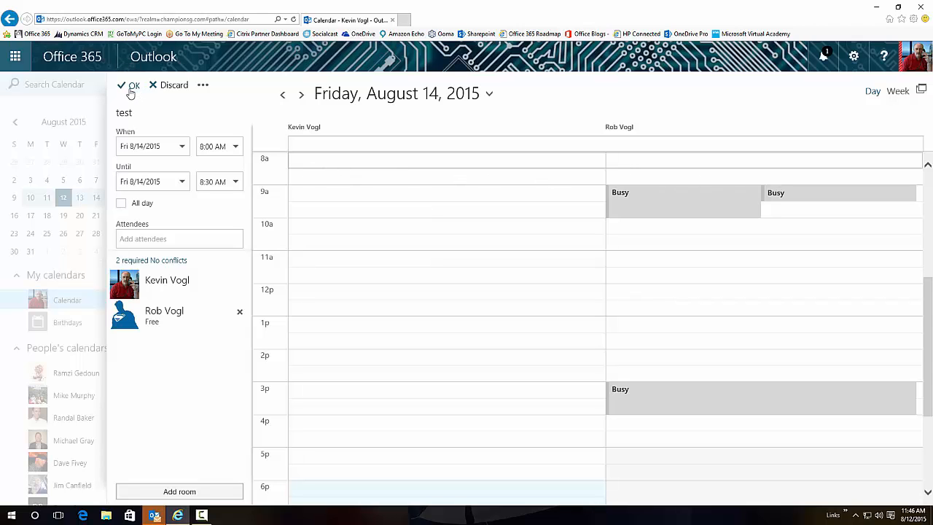
click(203, 84)
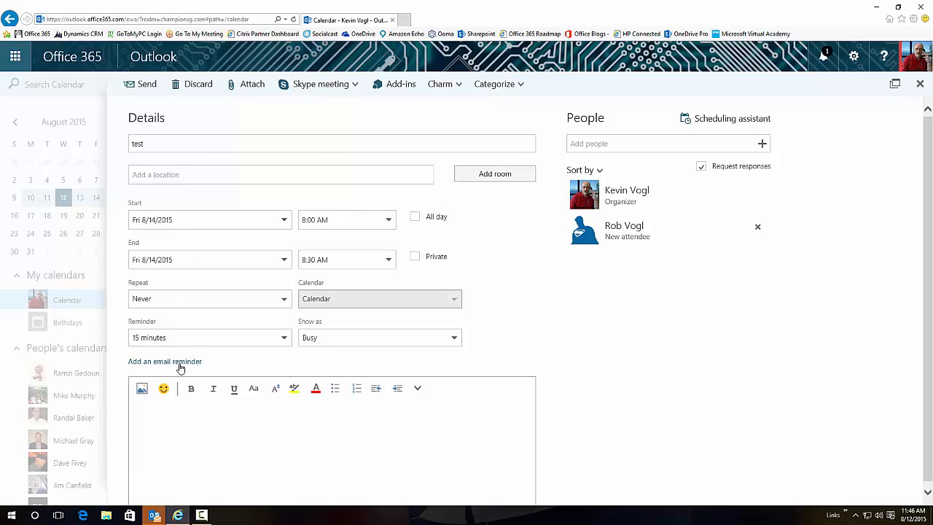
Add an email reminder 15 minutes before, with the message 'remember our meeting'
click(165, 361)
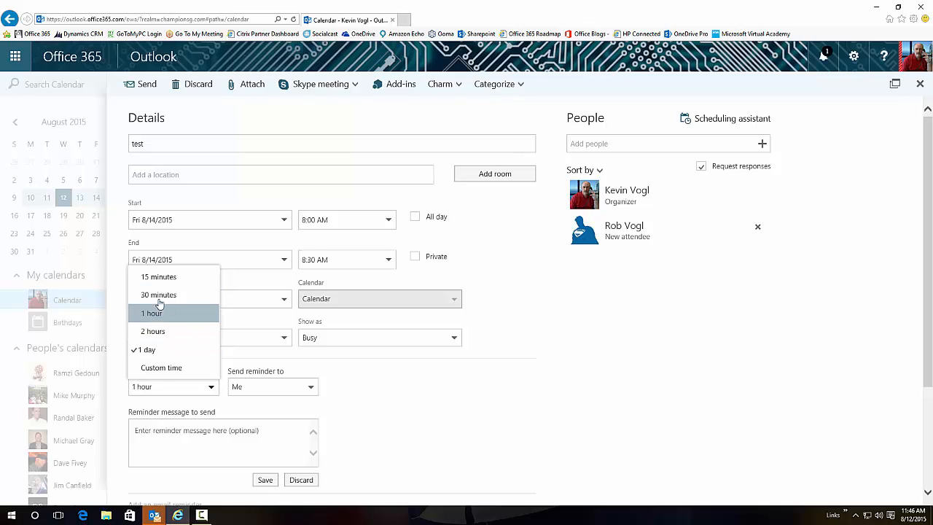
click(161, 367)
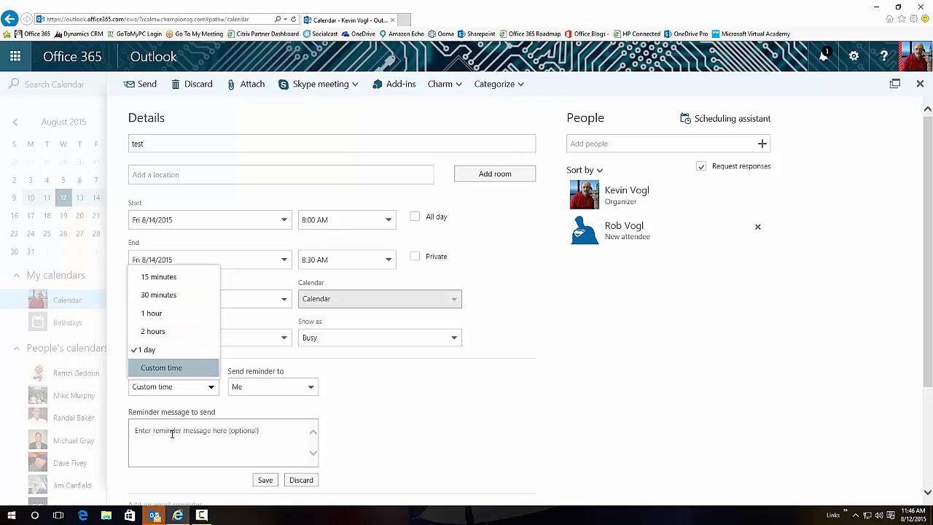
click(158, 276)
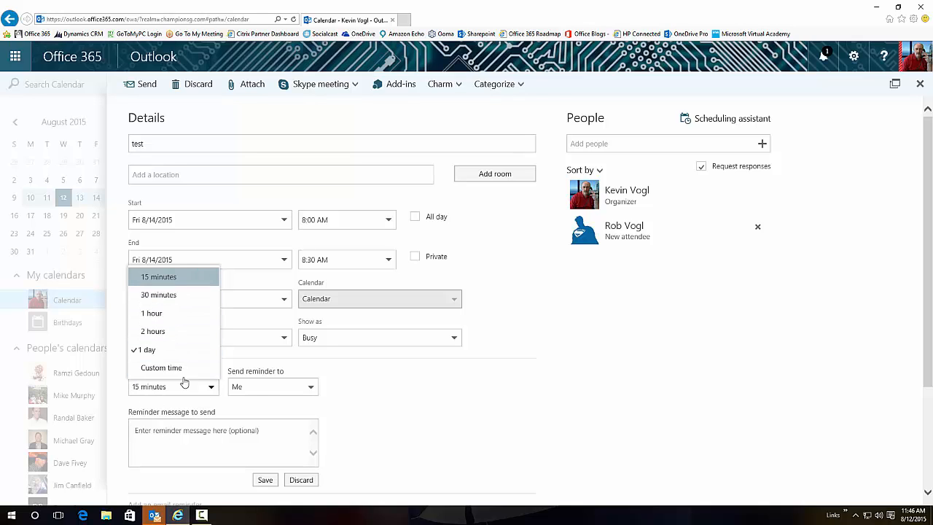
click(188, 438)
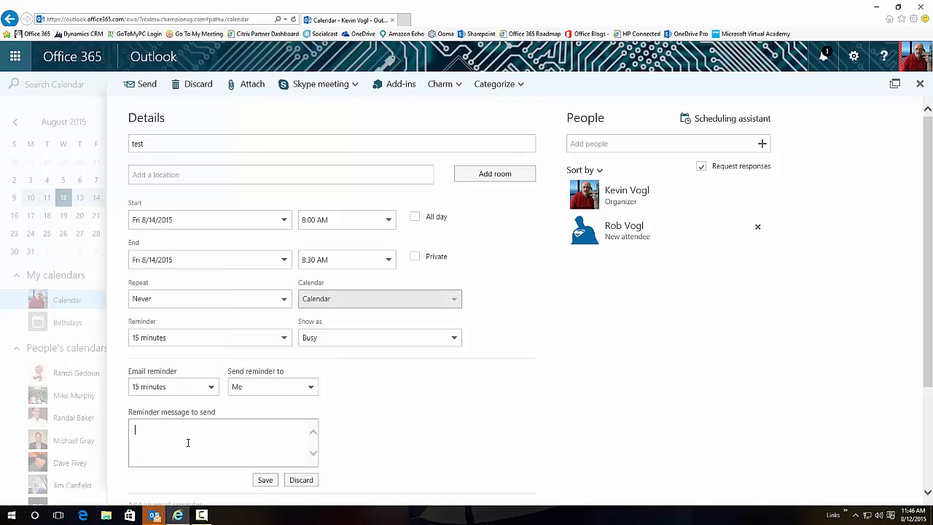
text(remember our)
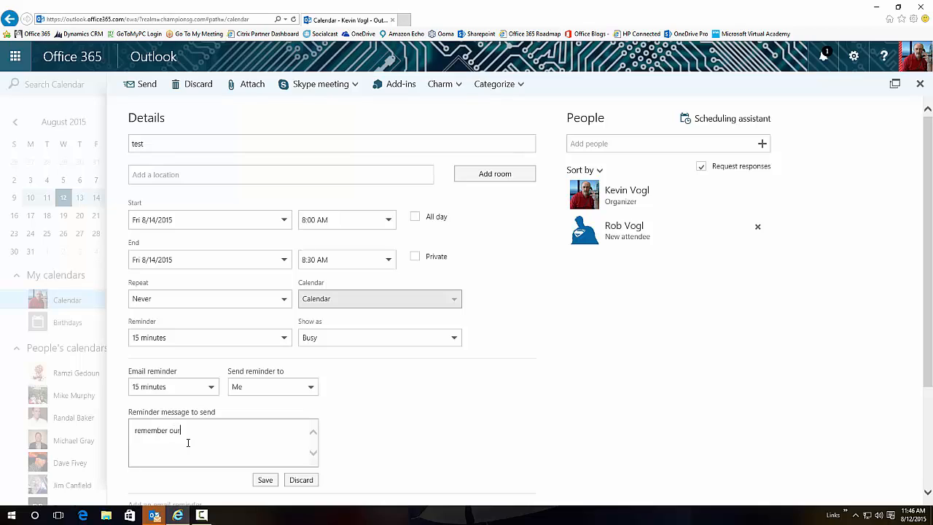
text(meeting)
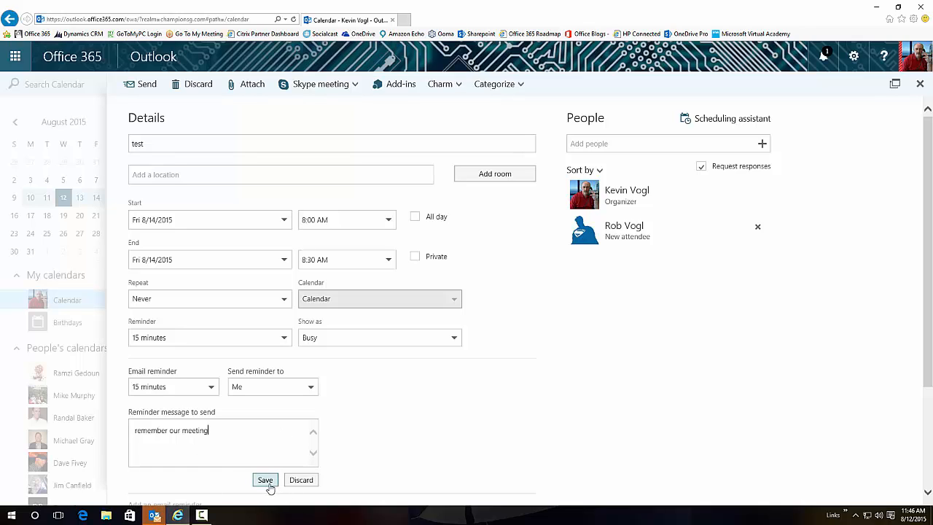
mouse_move(191, 155)
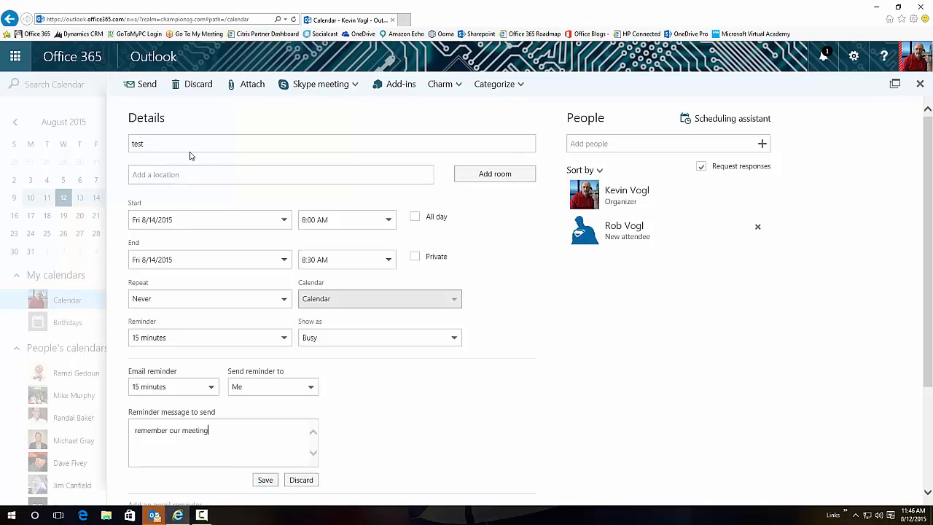
mouse_move(145, 84)
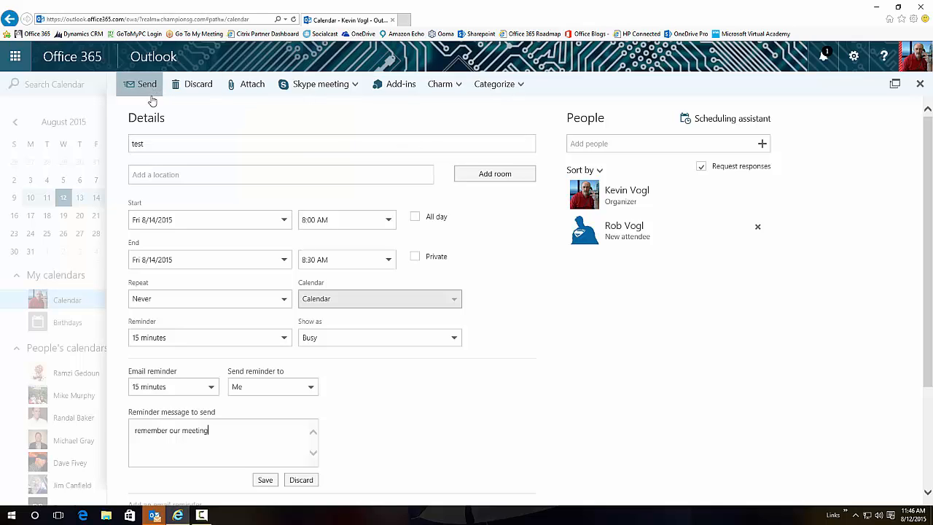
mouse_move(134, 93)
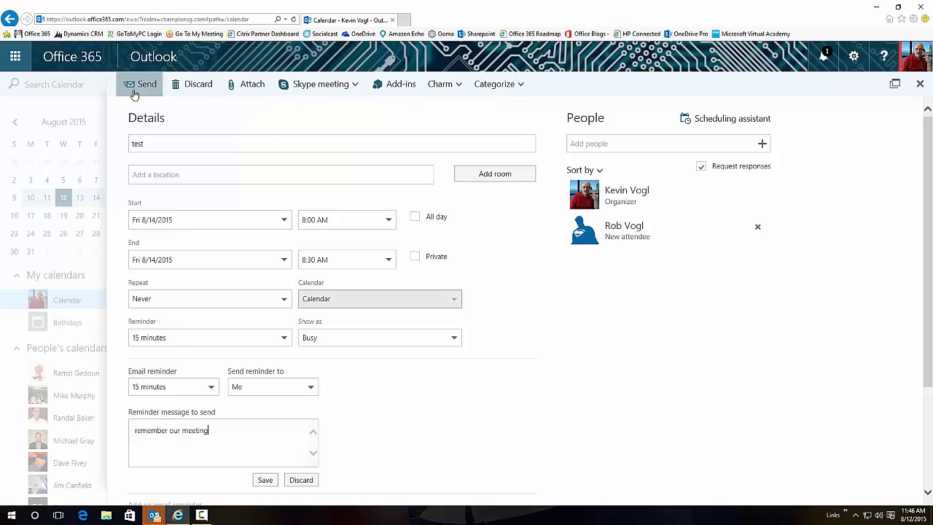
mouse_move(192, 87)
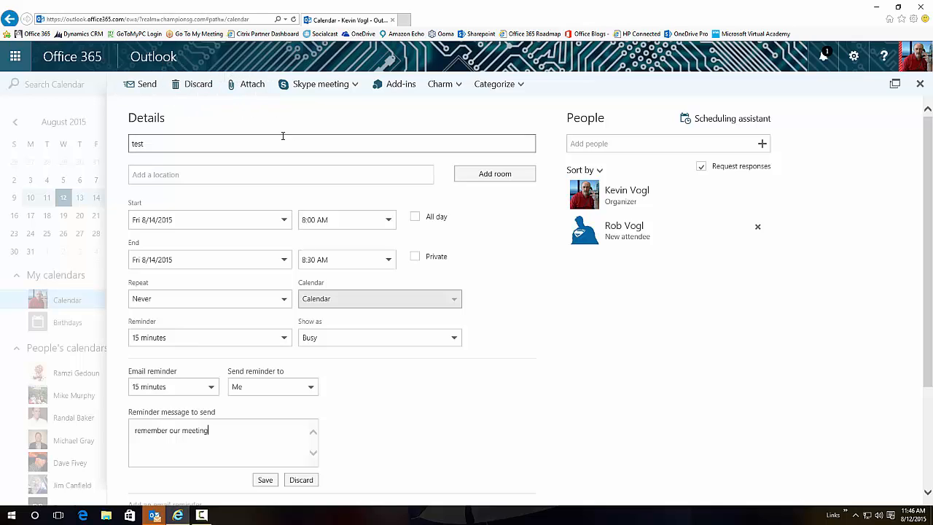
mouse_move(444, 84)
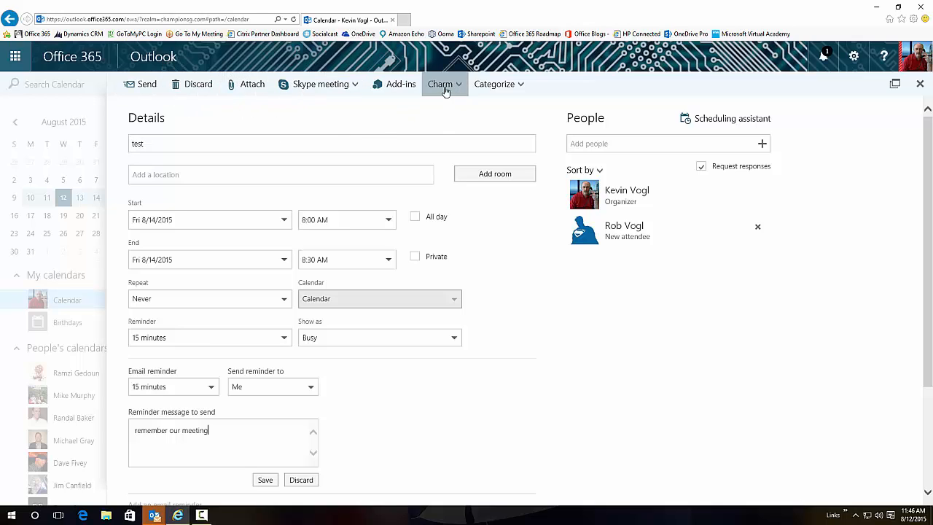
mouse_move(443, 83)
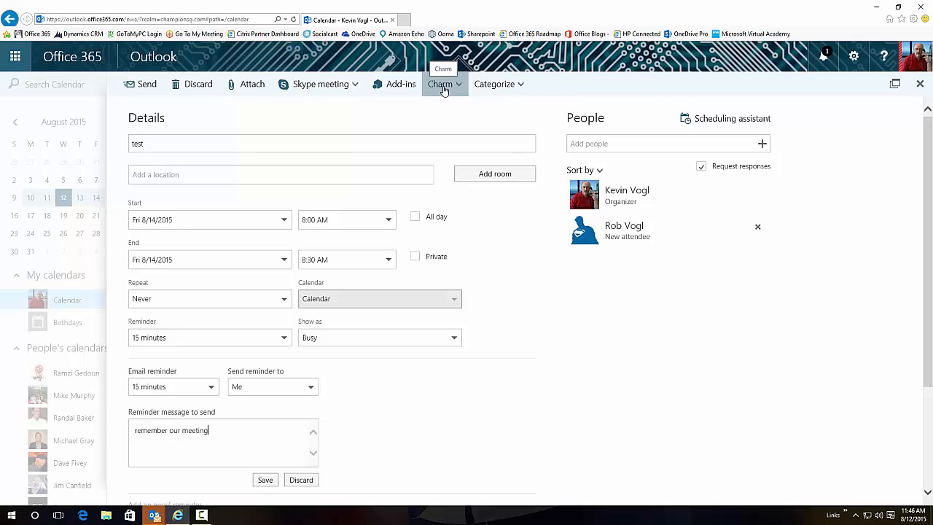
Apply the trophy charm to the test meeting and close the event form
click(441, 84)
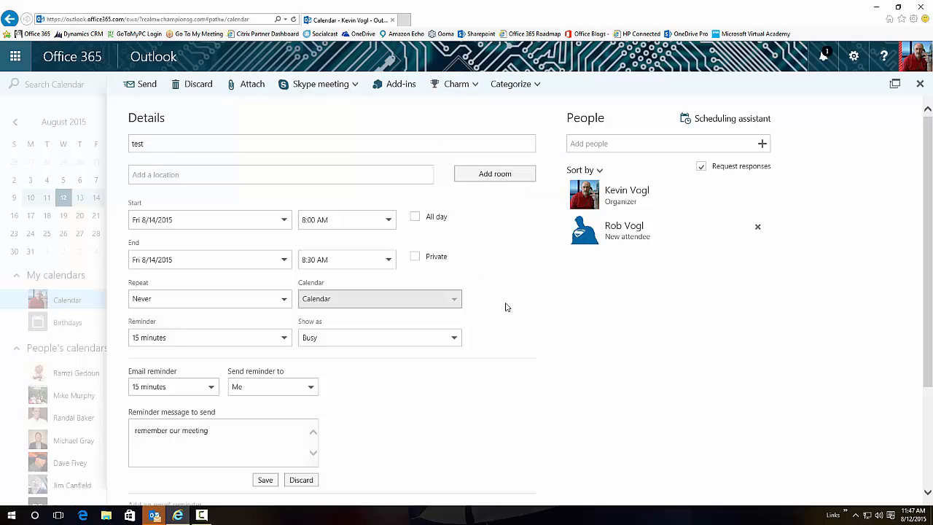
mouse_move(697, 235)
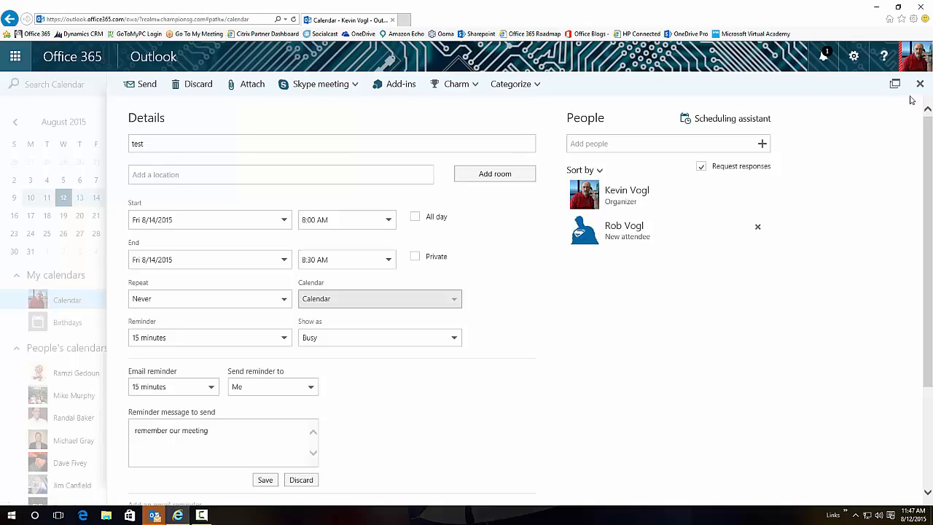
click(920, 83)
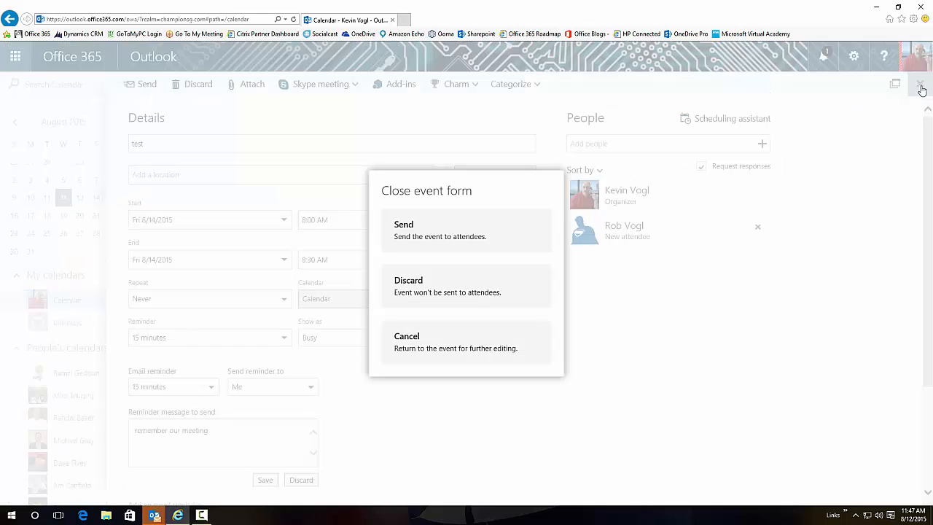
mouse_move(415, 296)
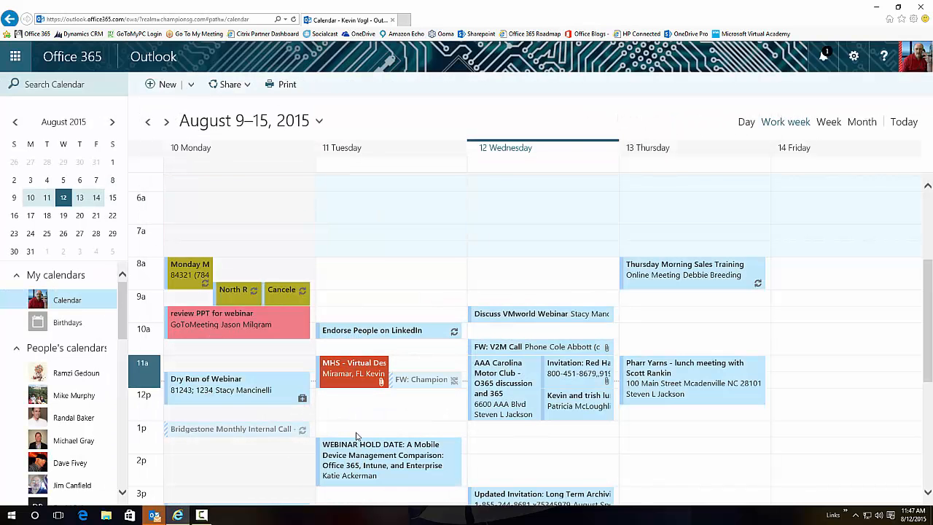
mouse_move(294, 404)
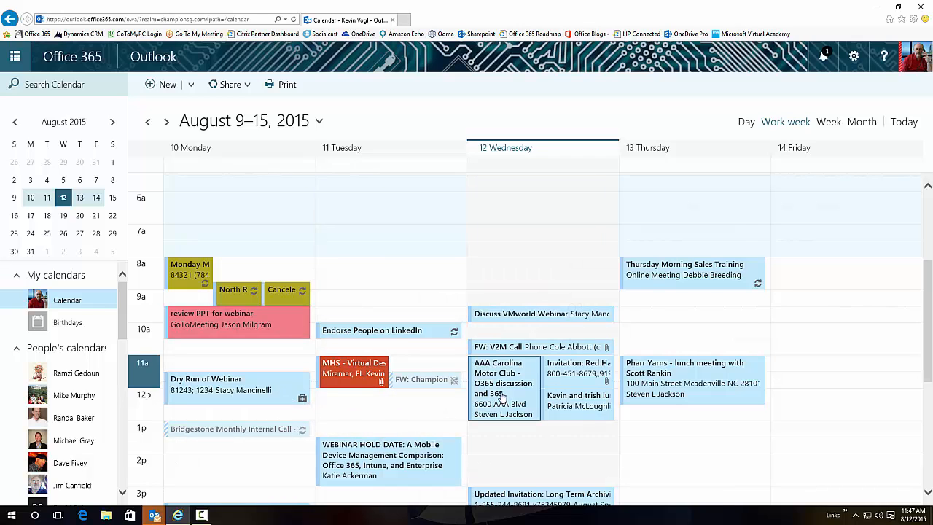
Put a car charm on the Wednesday AAA Carolina Motor Club meeting
right_click(503, 386)
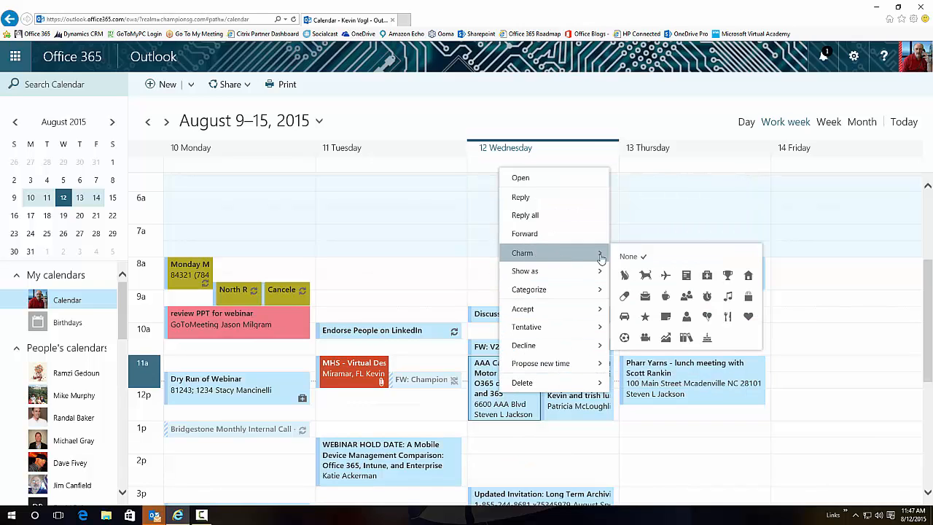
mouse_move(626, 323)
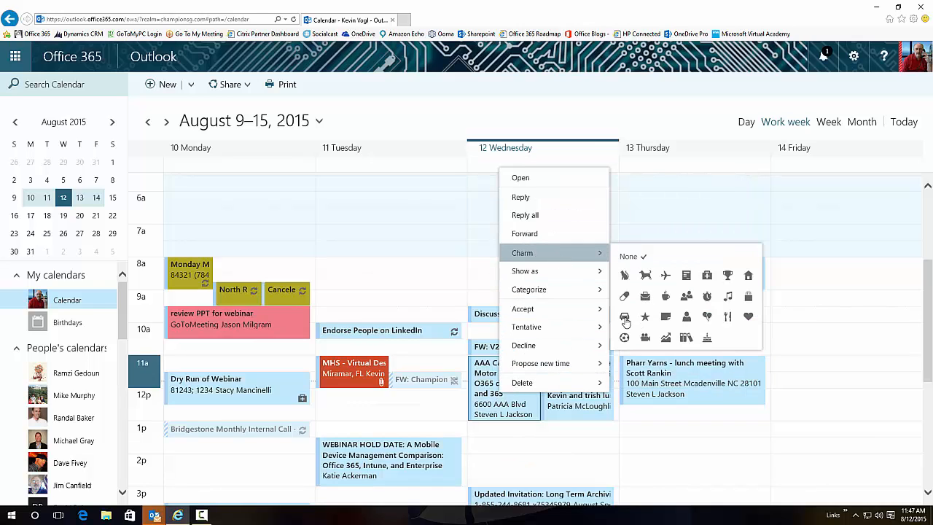
click(522, 425)
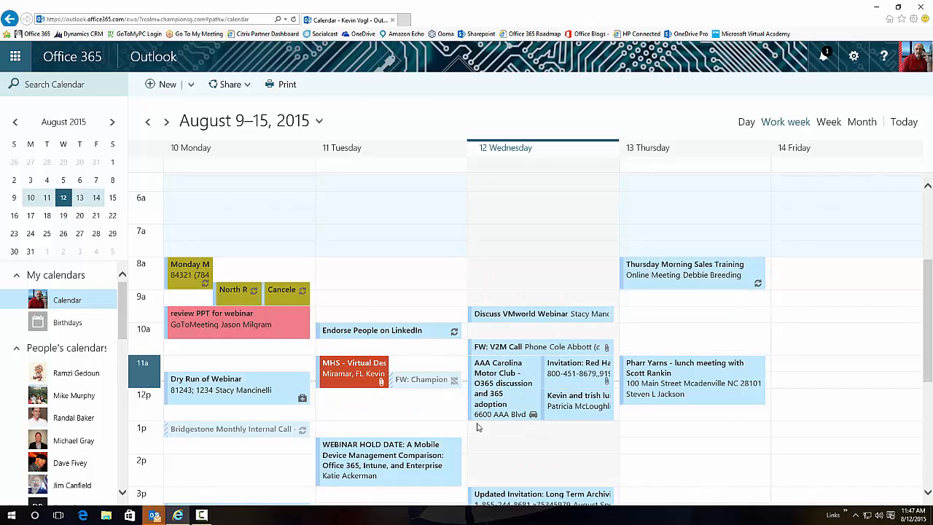
mouse_move(510, 388)
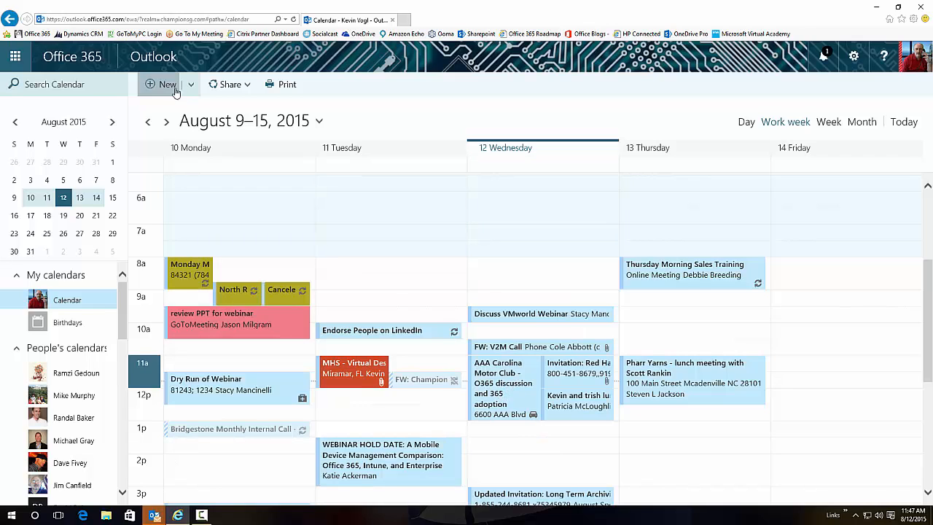
Add a holiday calendar with United States ticked and save it
click(191, 83)
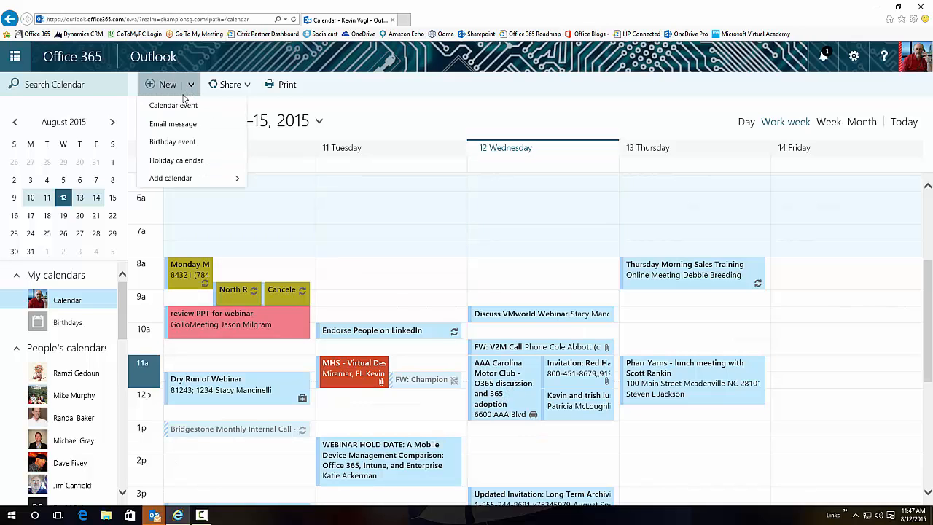
mouse_move(172, 142)
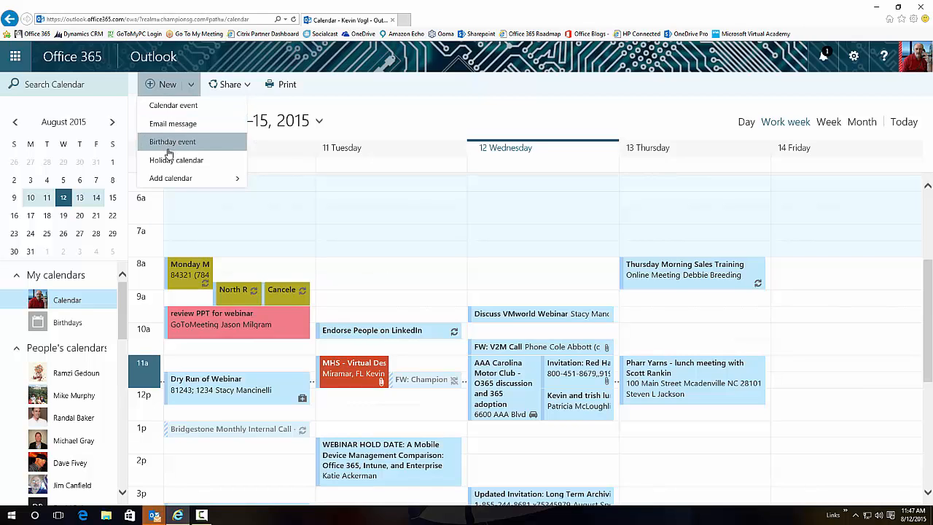
mouse_move(177, 160)
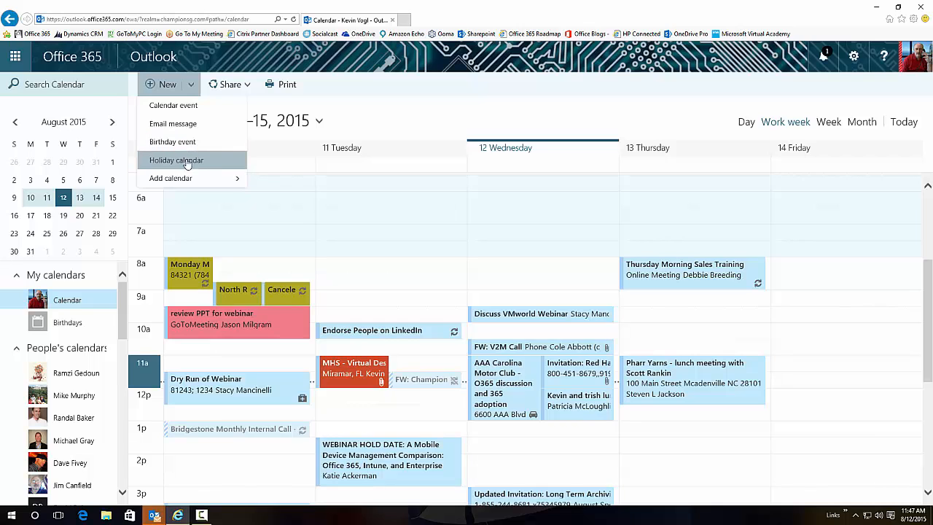
mouse_move(167, 162)
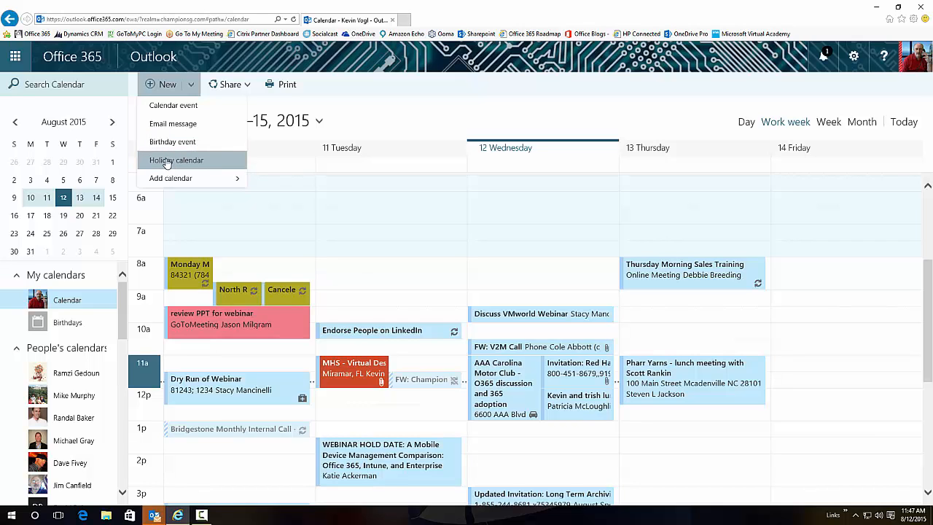
click(176, 159)
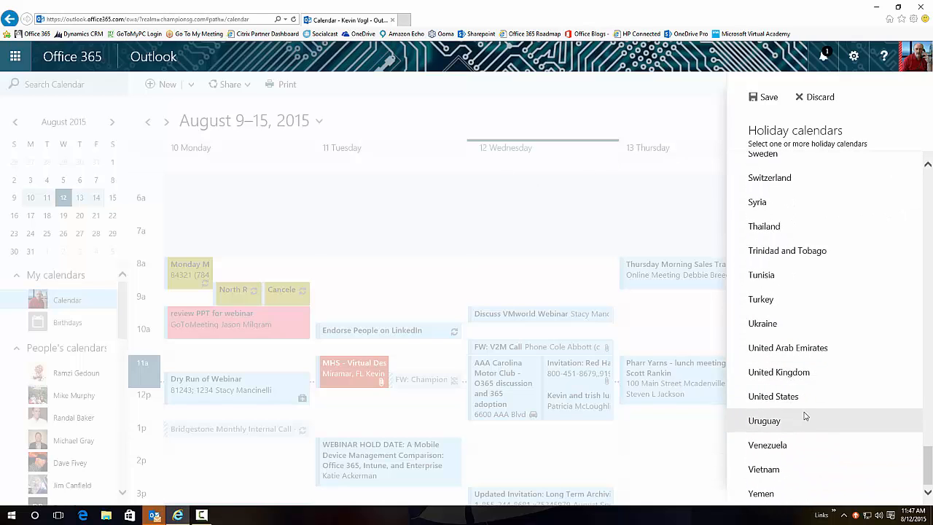
click(773, 396)
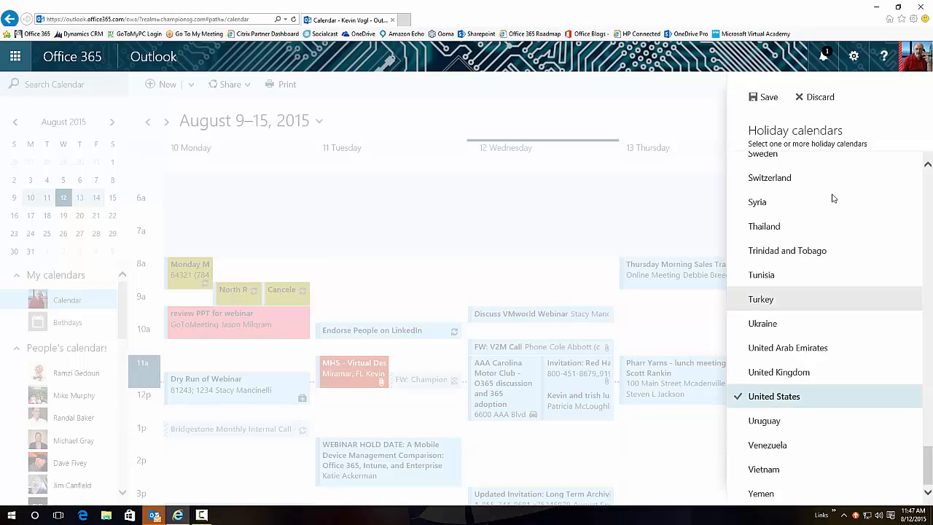
click(768, 96)
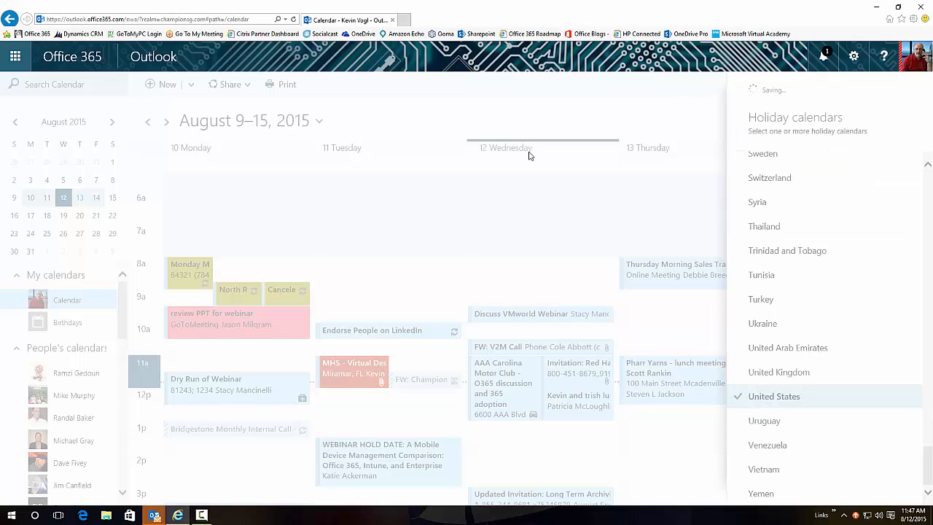
mouse_move(459, 142)
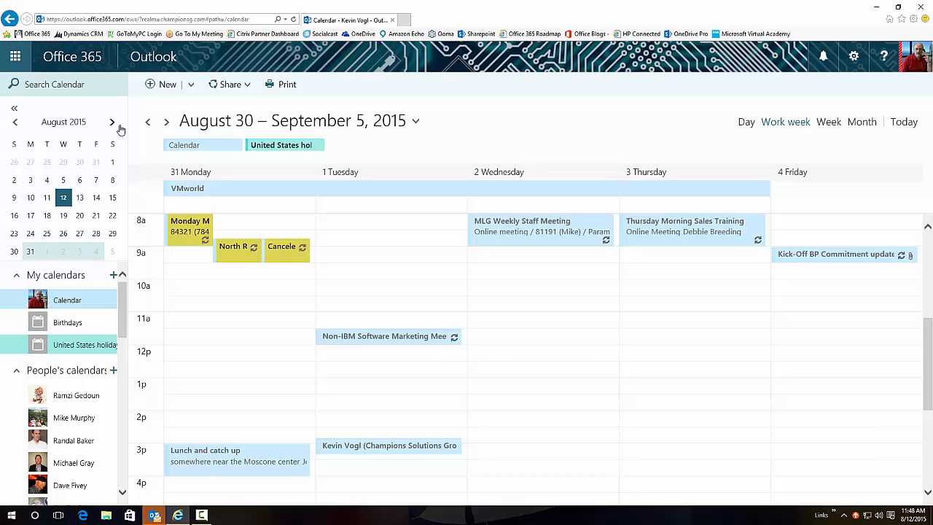
Jump to the week of September 7, 2015 via the mini calendar
click(113, 121)
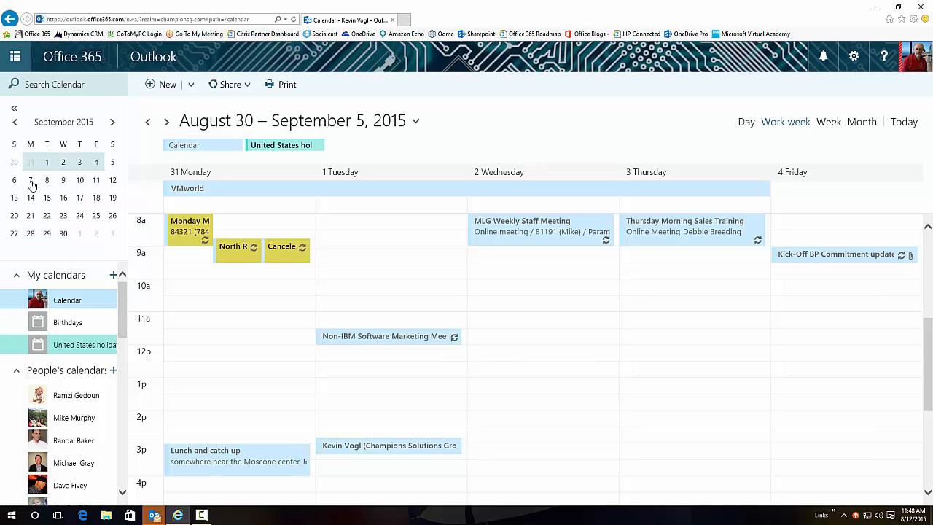
click(167, 121)
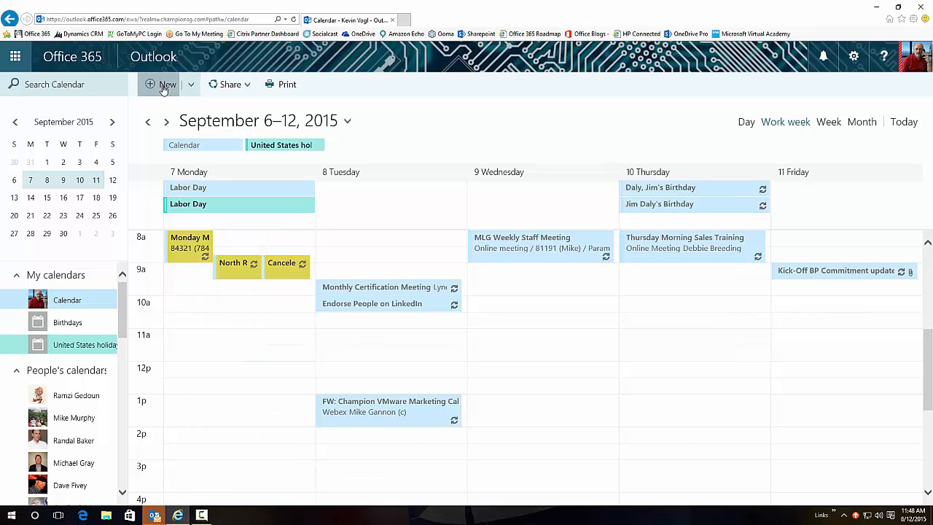
click(166, 84)
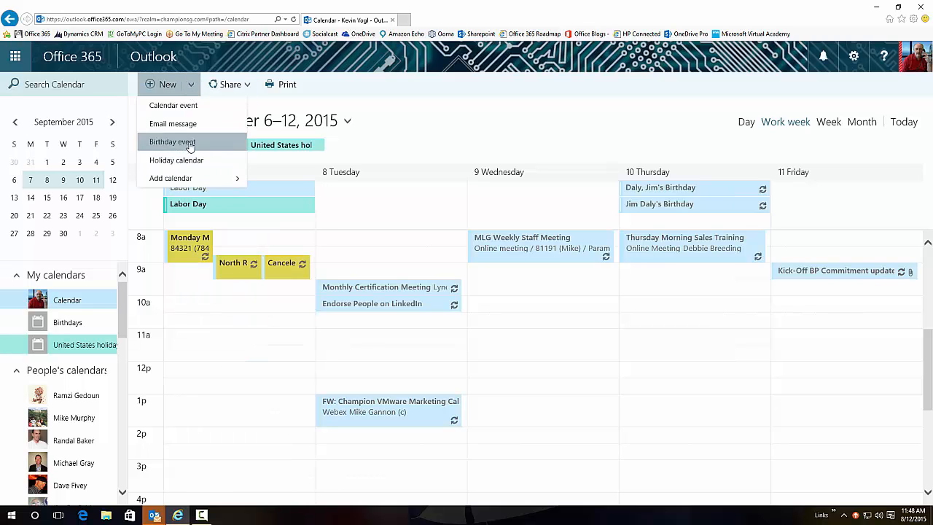
click(172, 142)
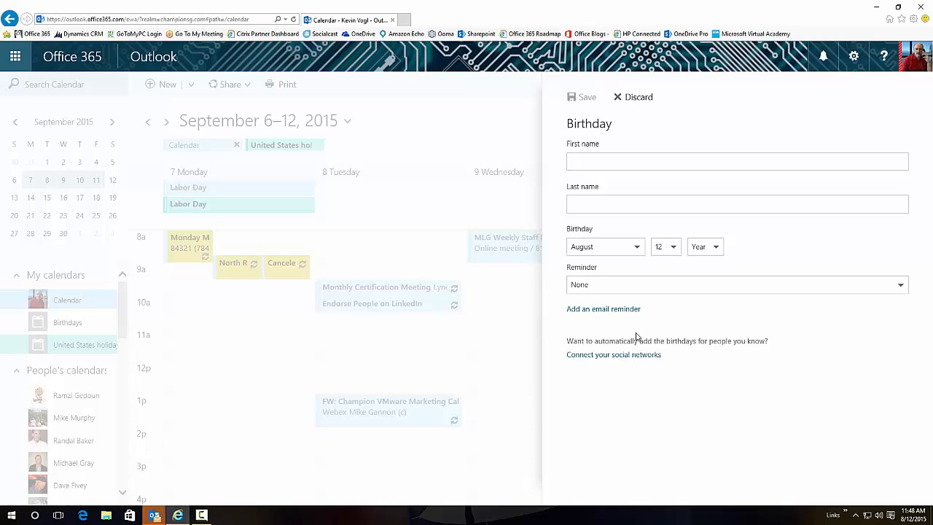
mouse_move(638, 97)
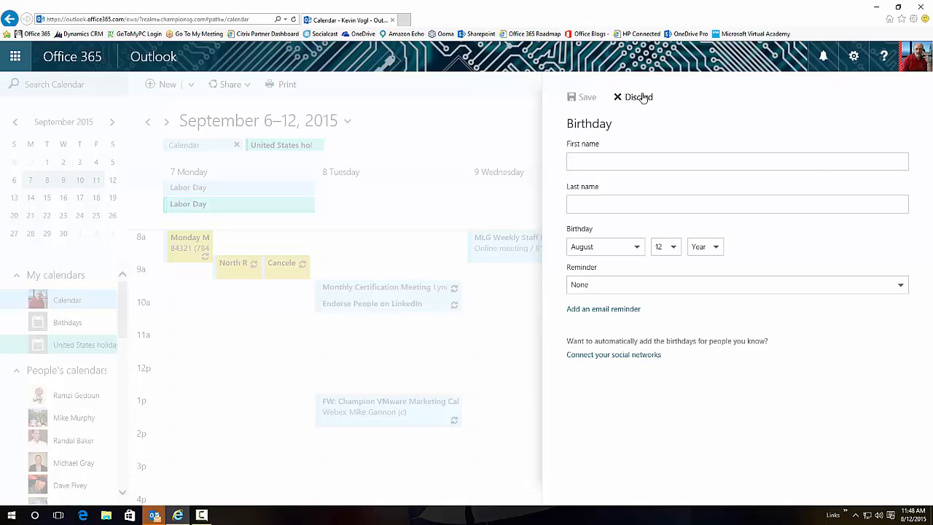
click(638, 97)
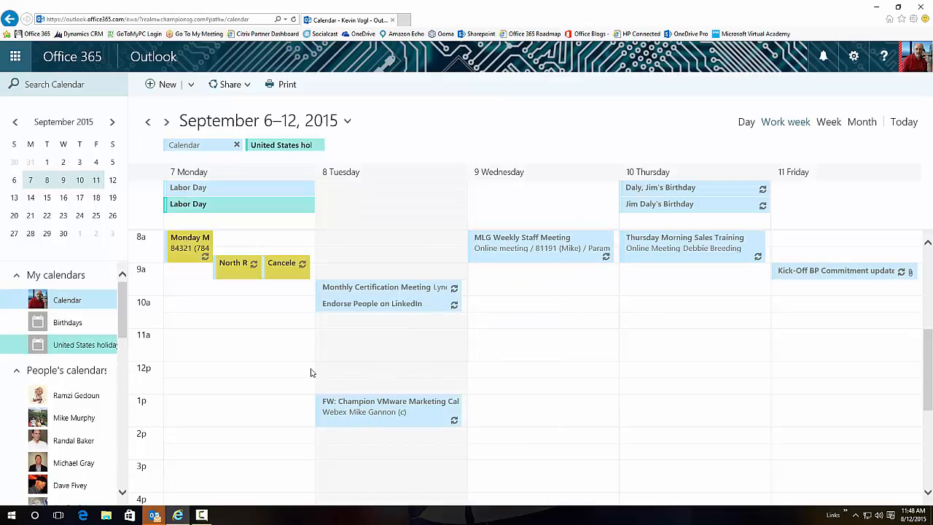
mouse_move(233, 446)
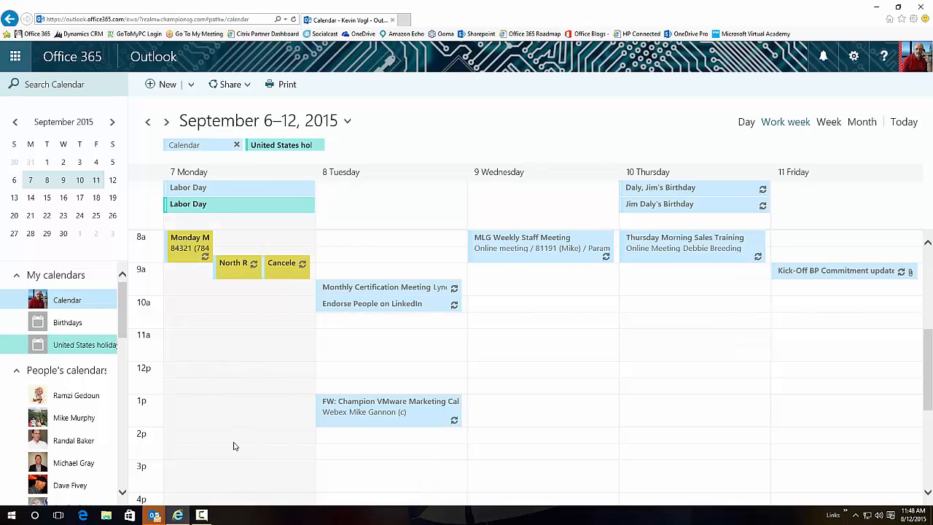